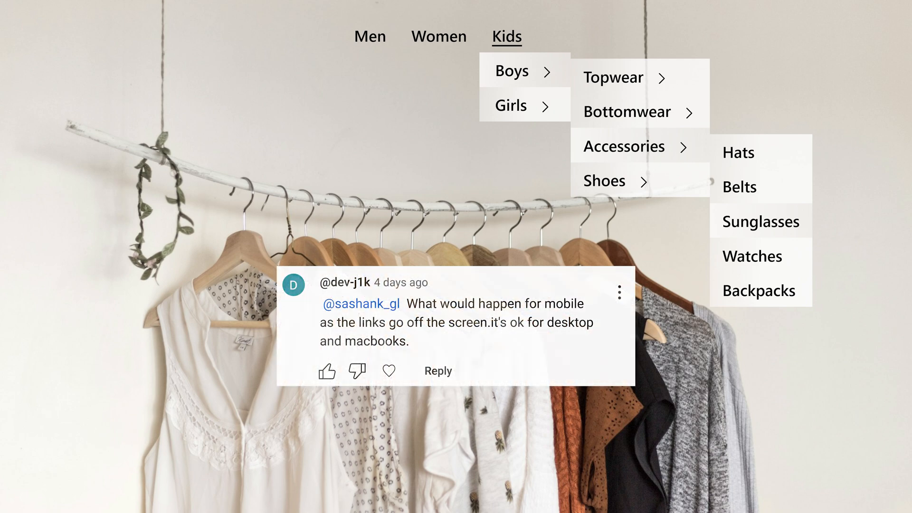
# Step: Drill the mobile slide-in menu down to the Bottomwear item list
pyautogui.click(626, 111)
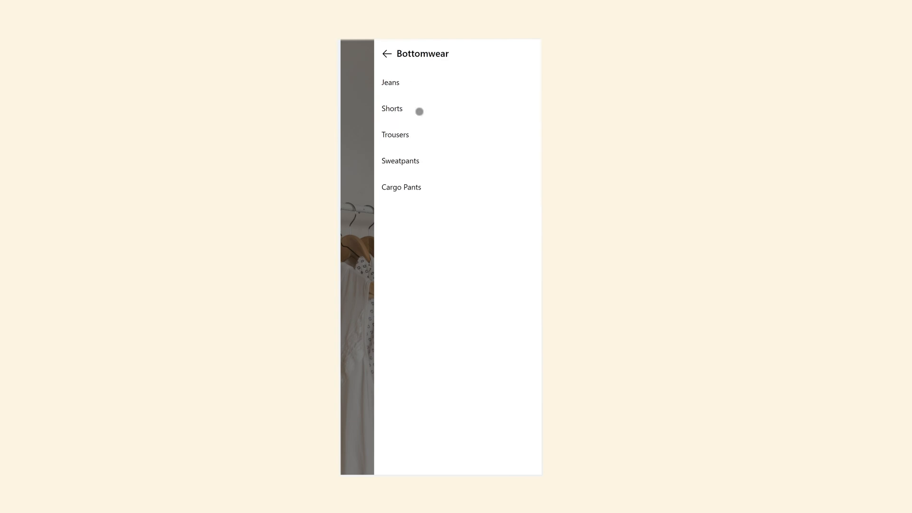
pyautogui.moveTo(430, 90)
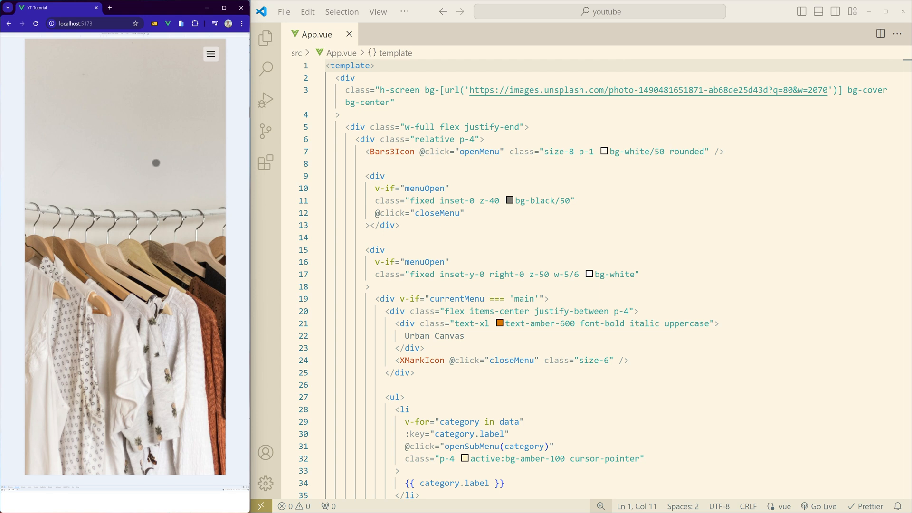
# Step: Bring App.vue's script setup code into view below the template
pyautogui.scroll(-3)
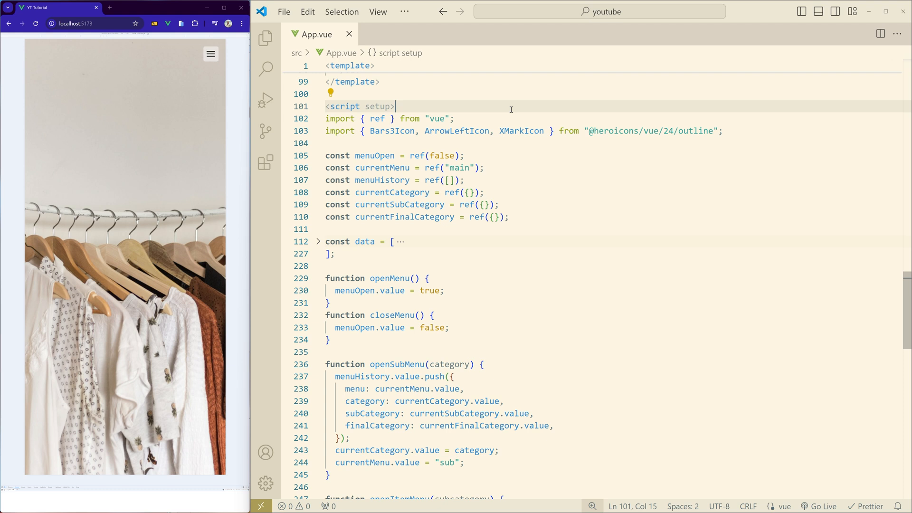
pyautogui.moveTo(516, 118)
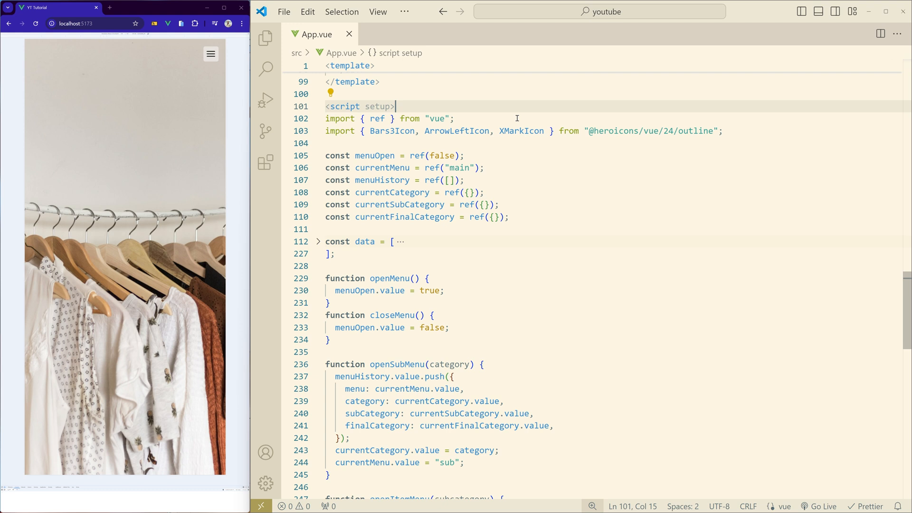
# Step: Open the slide-in menu in the preview and drill Women down to its Bottomwear items
pyautogui.scroll(-3)
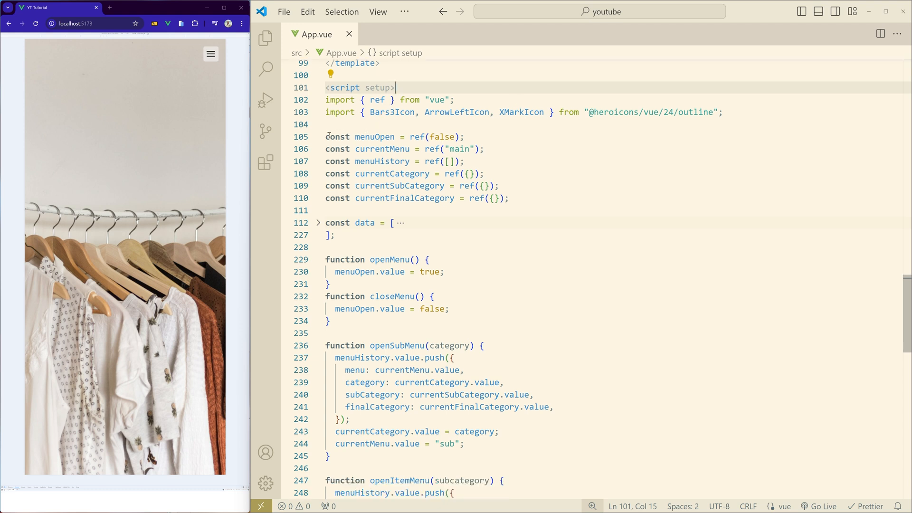
pyautogui.moveTo(326, 136); pyautogui.dragTo(469, 198)
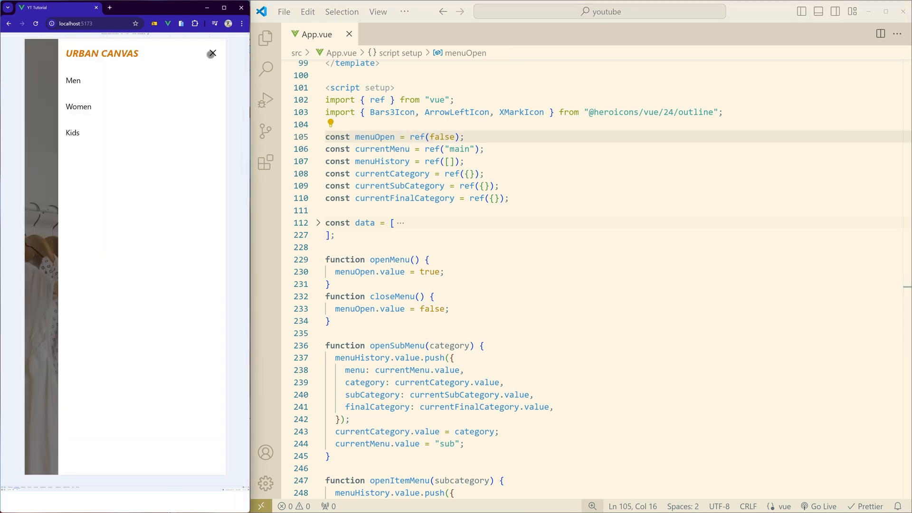
pyautogui.click(212, 54)
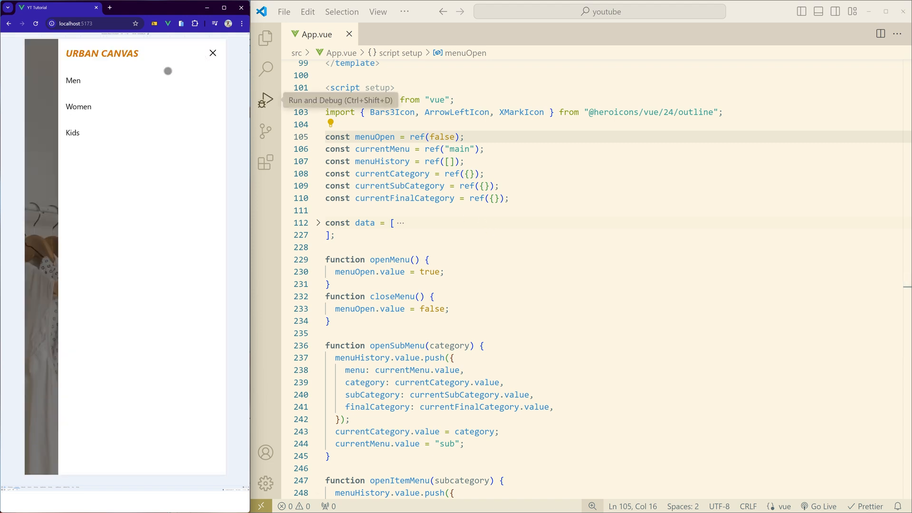
pyautogui.click(79, 107)
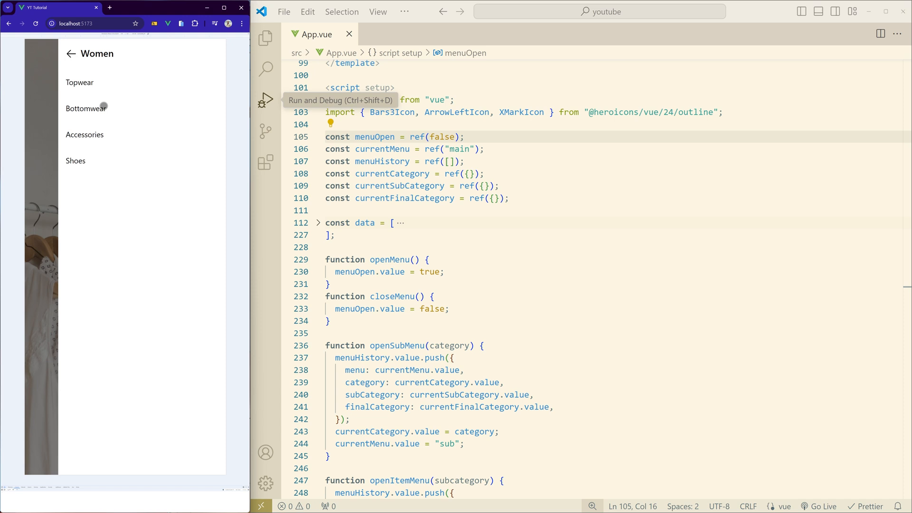
pyautogui.moveTo(122, 111)
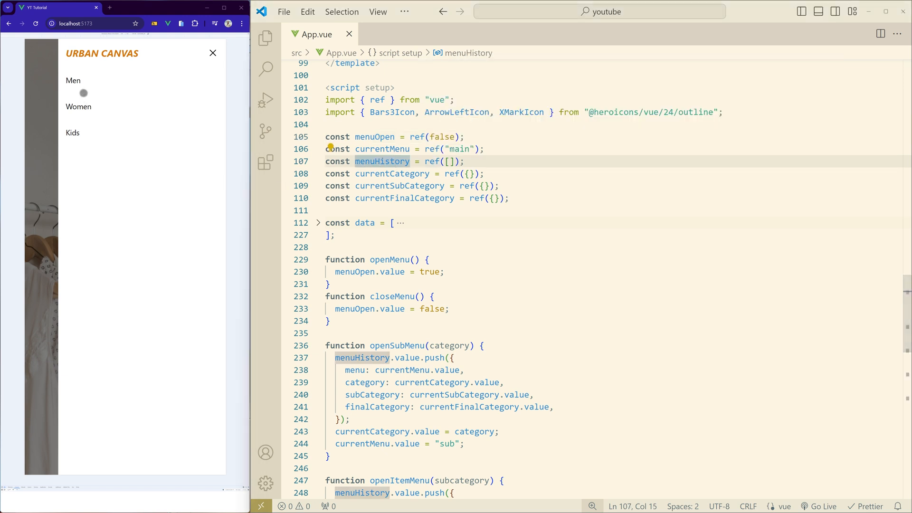
pyautogui.click(78, 107)
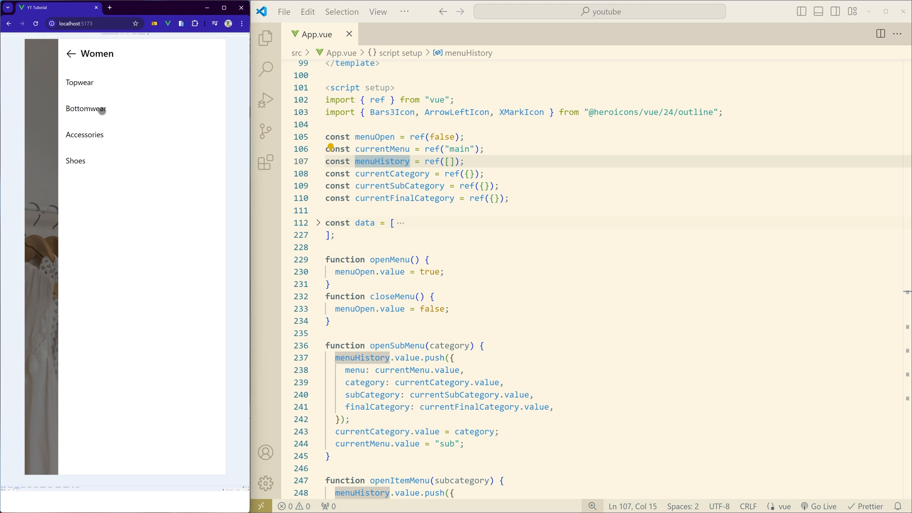
pyautogui.click(86, 108)
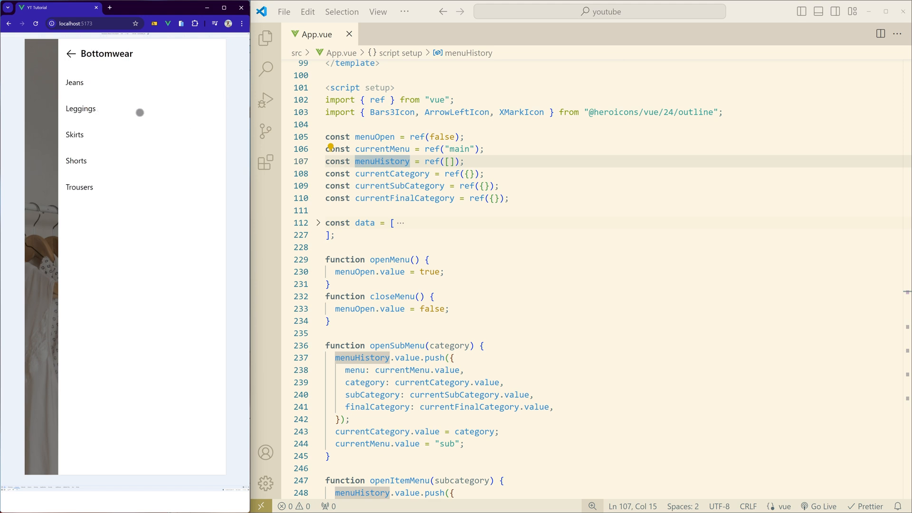
pyautogui.moveTo(137, 117)
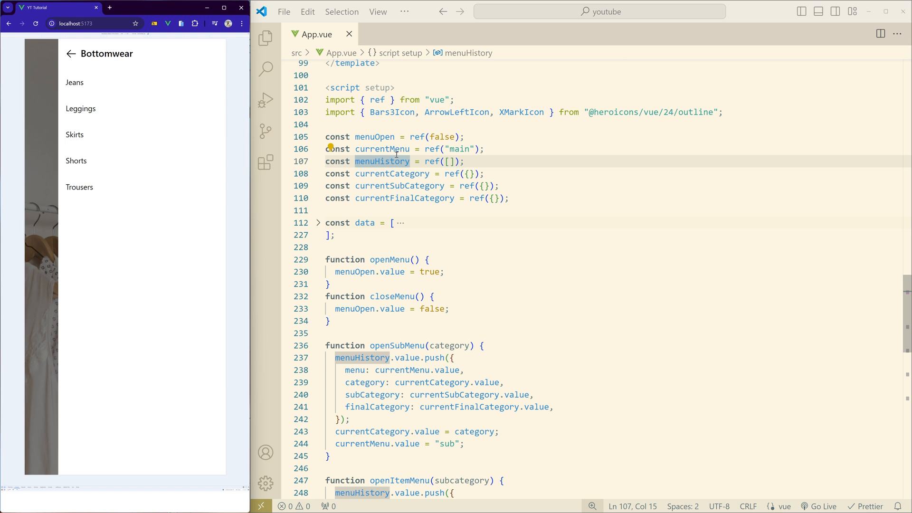
pyautogui.moveTo(382, 161)
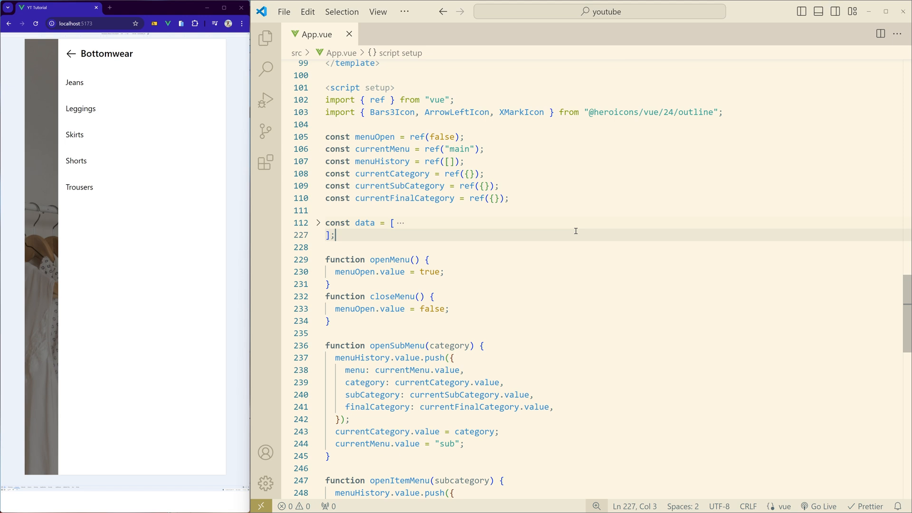
pyautogui.moveTo(577, 230)
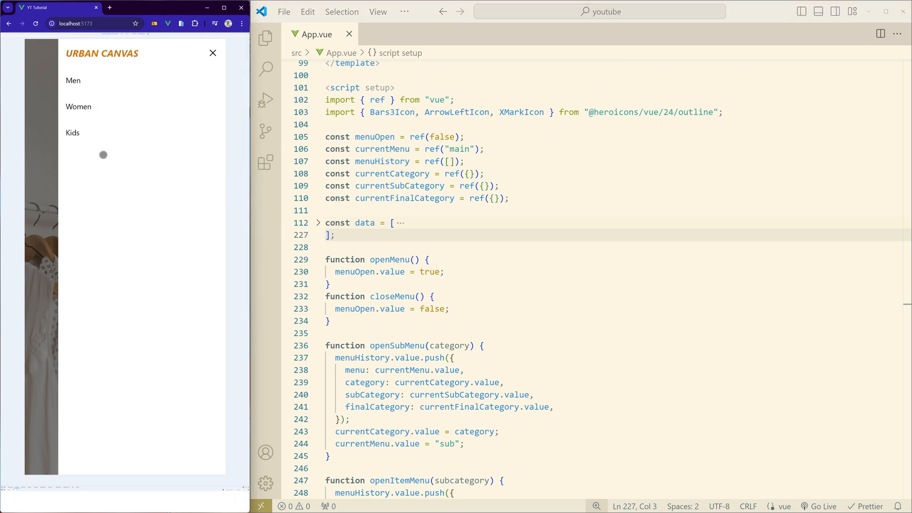
# Step: Try the Kids category and return the menu to the top Men/Women/Kids list
pyautogui.click(73, 133)
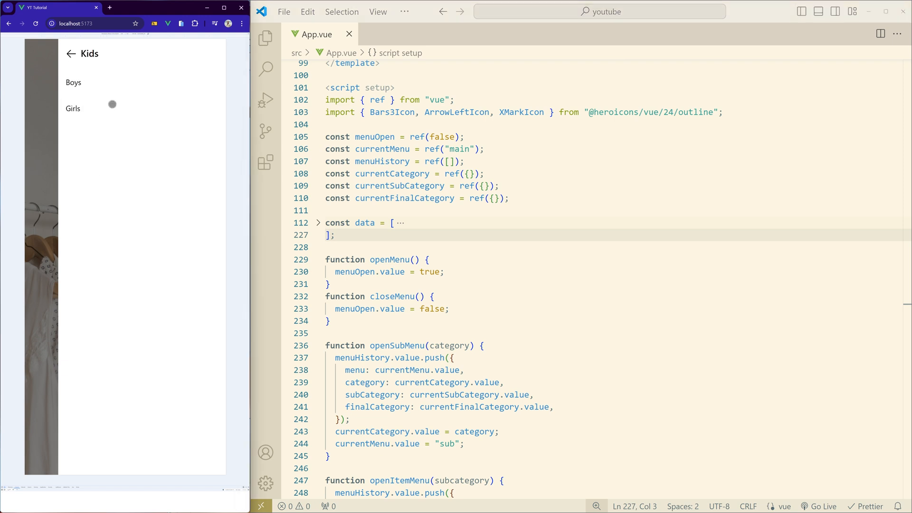
pyautogui.click(73, 108)
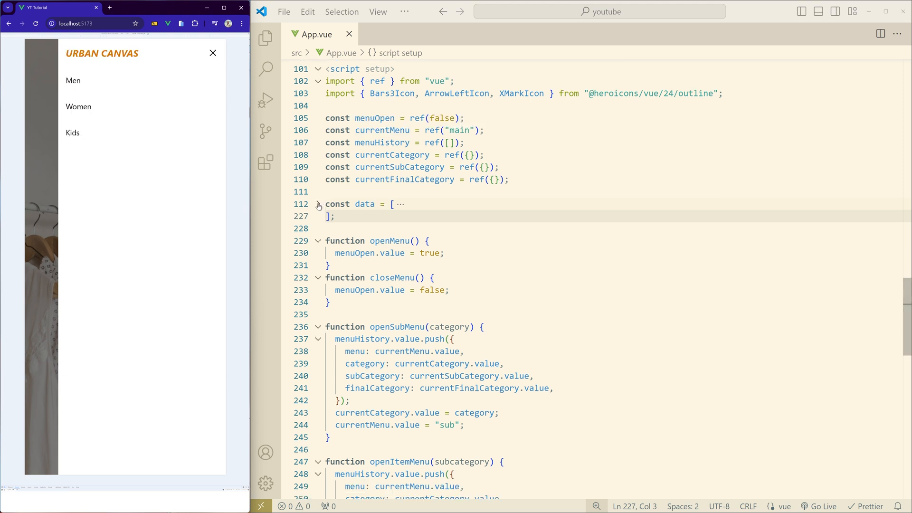
pyautogui.moveTo(318, 204)
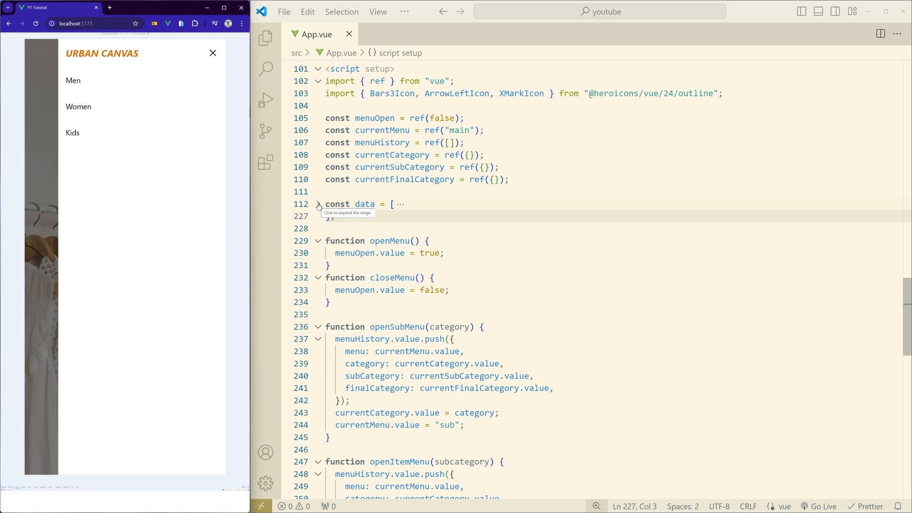
pyautogui.click(319, 203)
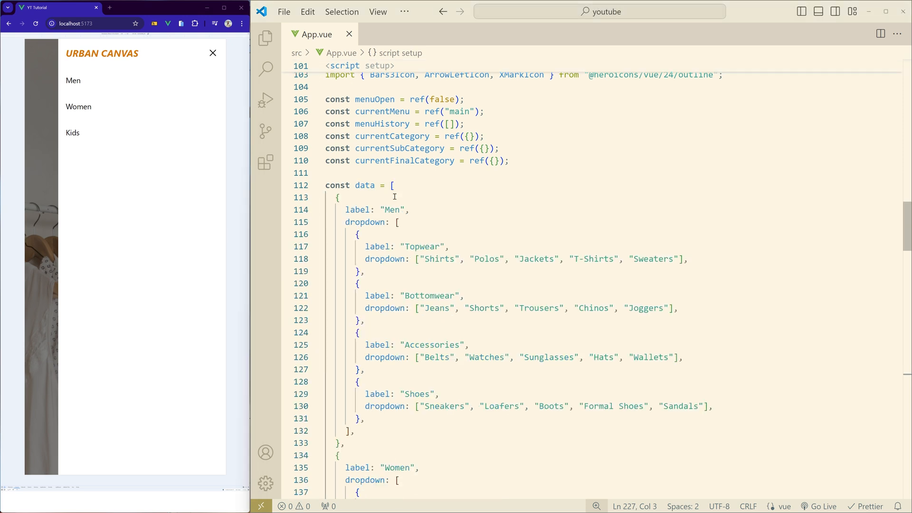
pyautogui.scroll(-3)
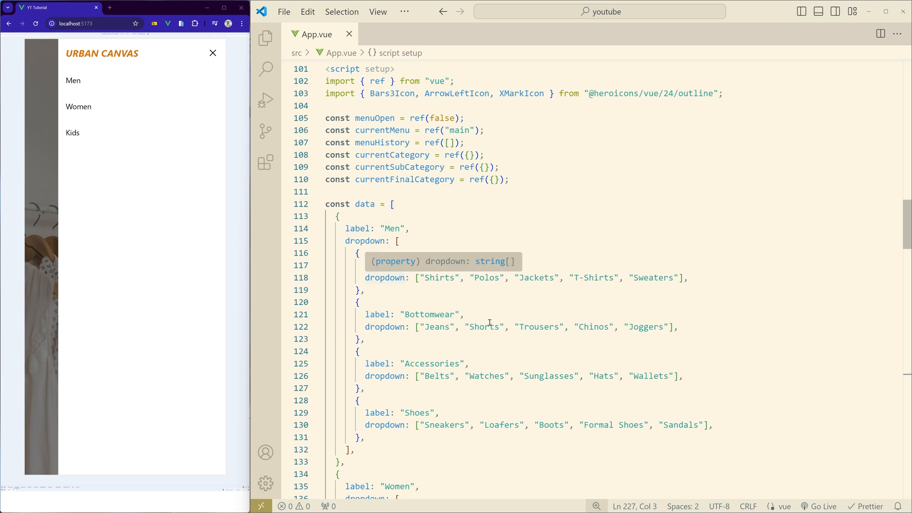
pyautogui.click(318, 204)
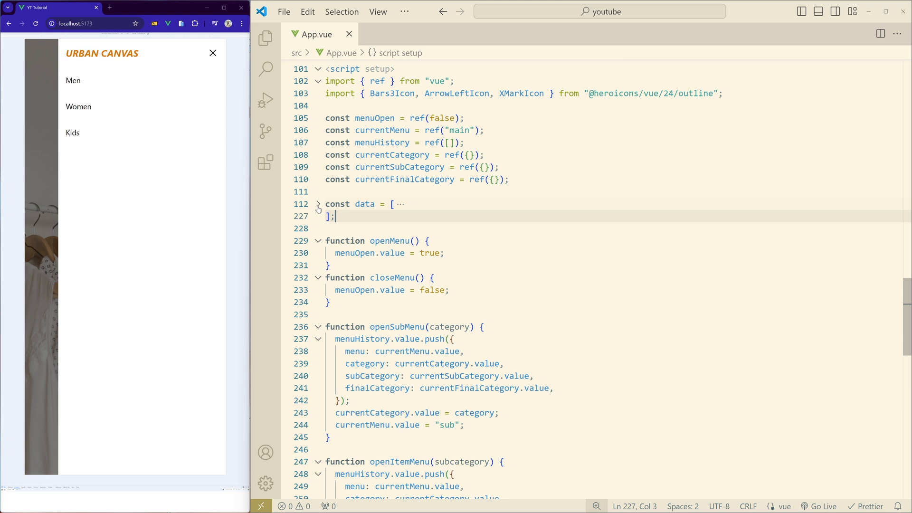
pyautogui.scroll(-3)
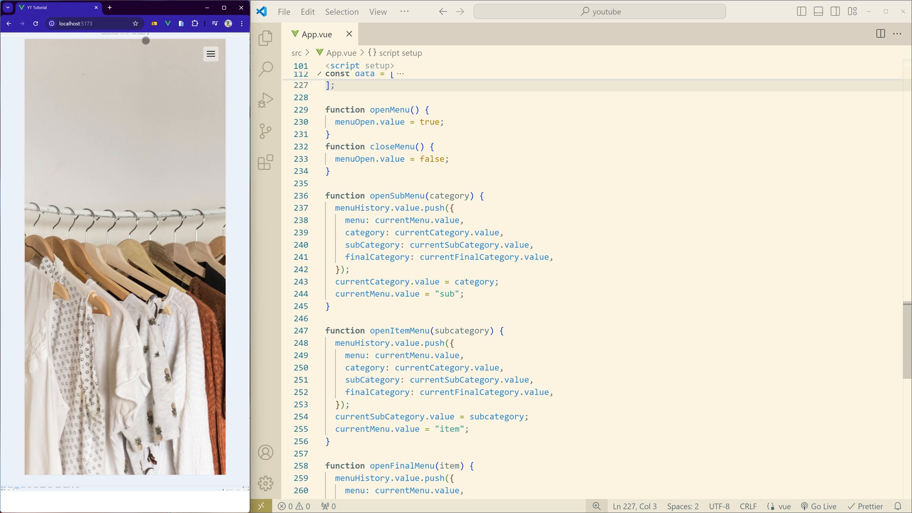
pyautogui.click(211, 54)
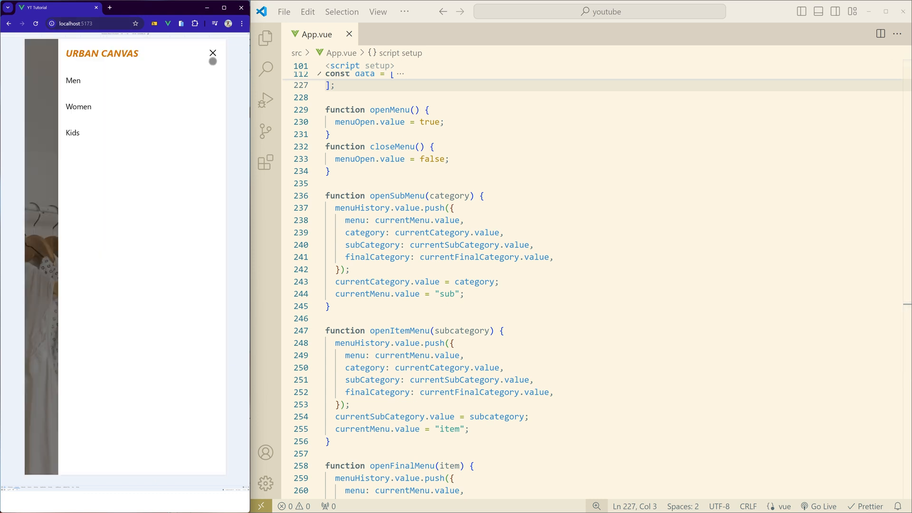
pyautogui.moveTo(143, 143)
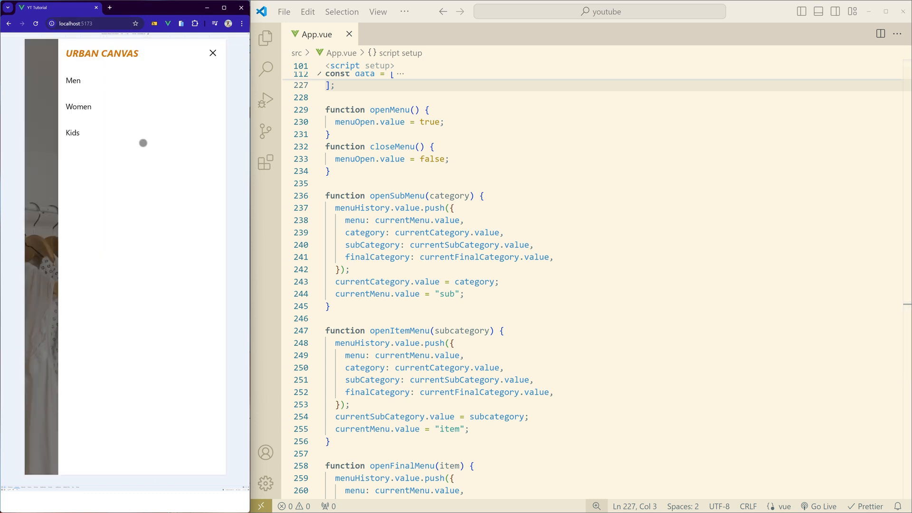
pyautogui.moveTo(122, 81)
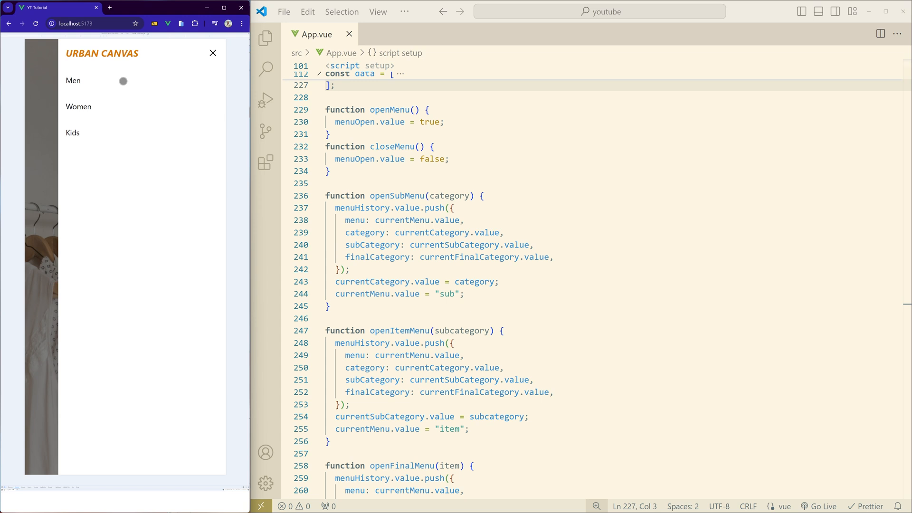
pyautogui.click(73, 80)
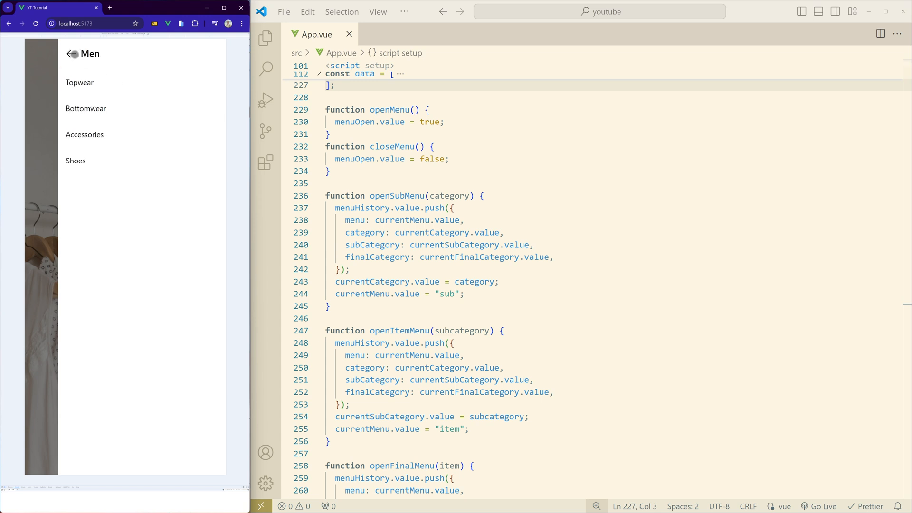
pyautogui.moveTo(265, 131)
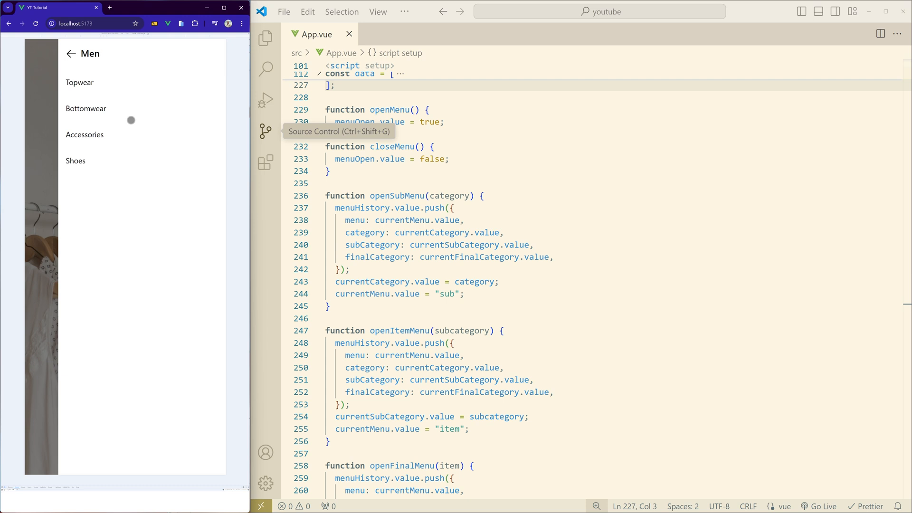
pyautogui.moveTo(428, 229)
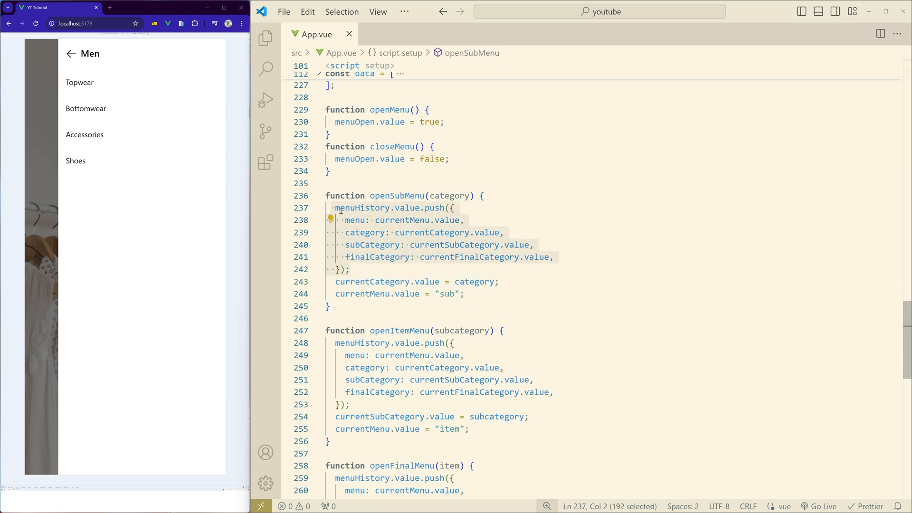
pyautogui.moveTo(401, 219)
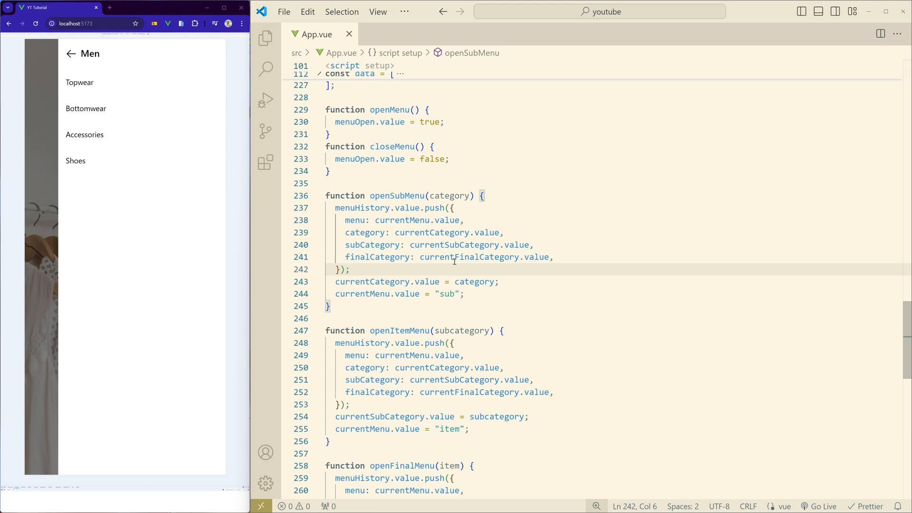
pyautogui.moveTo(555, 297)
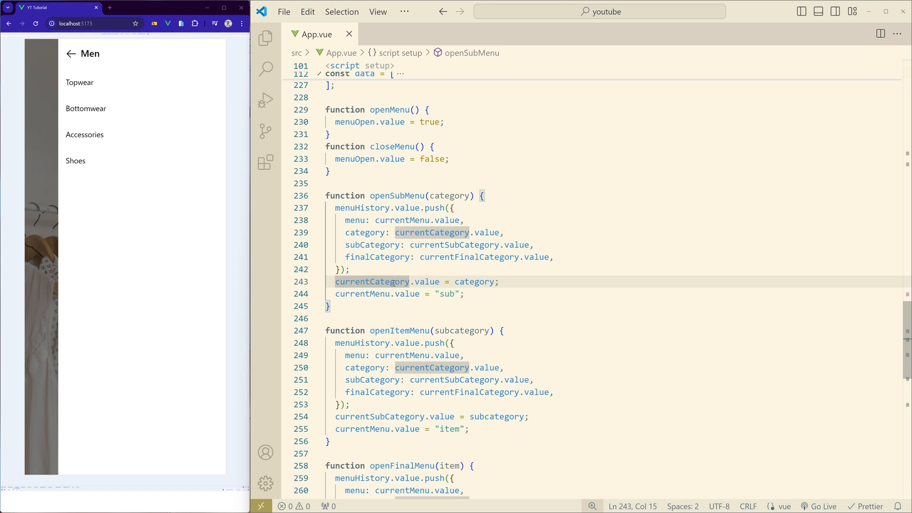
pyautogui.moveTo(477, 282)
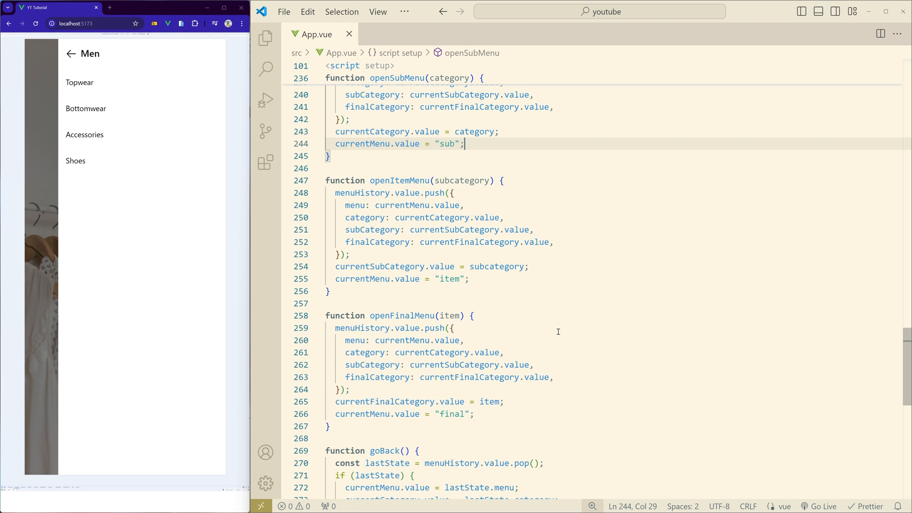
pyautogui.moveTo(453, 377)
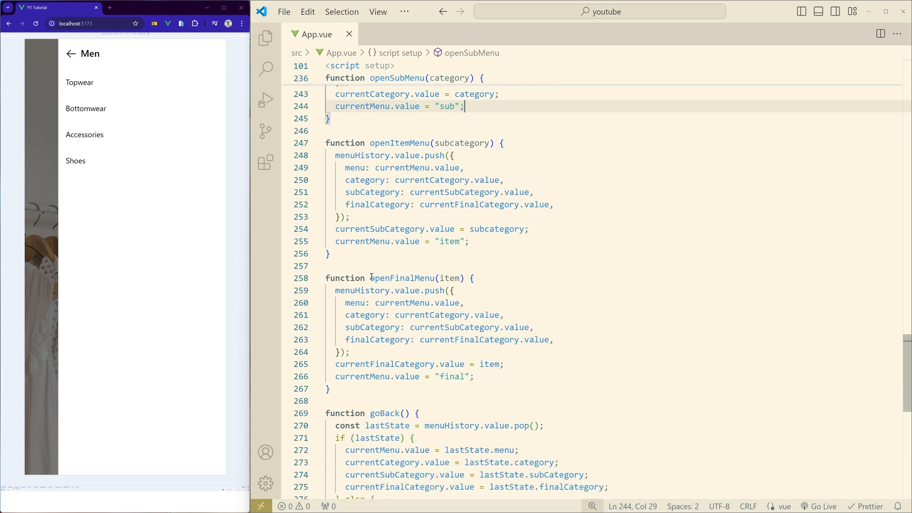
pyautogui.doubleClick(400, 278)
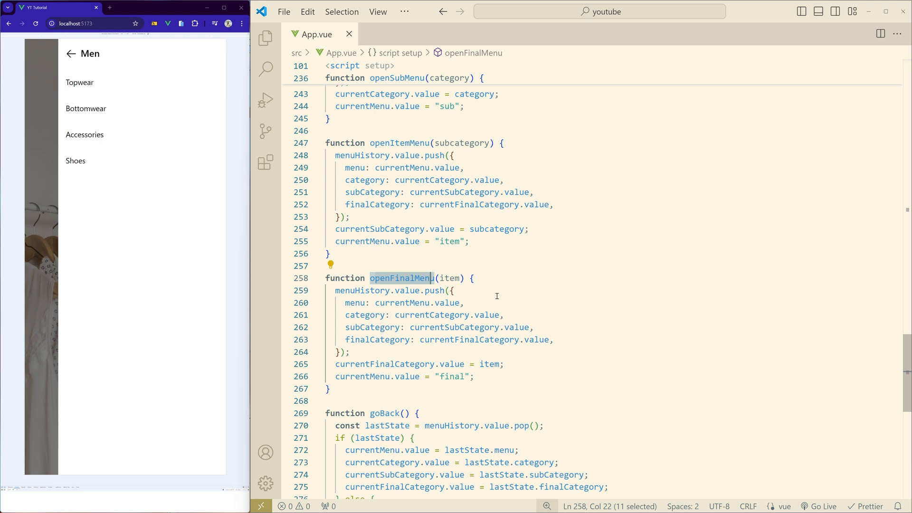
pyautogui.moveTo(521, 316)
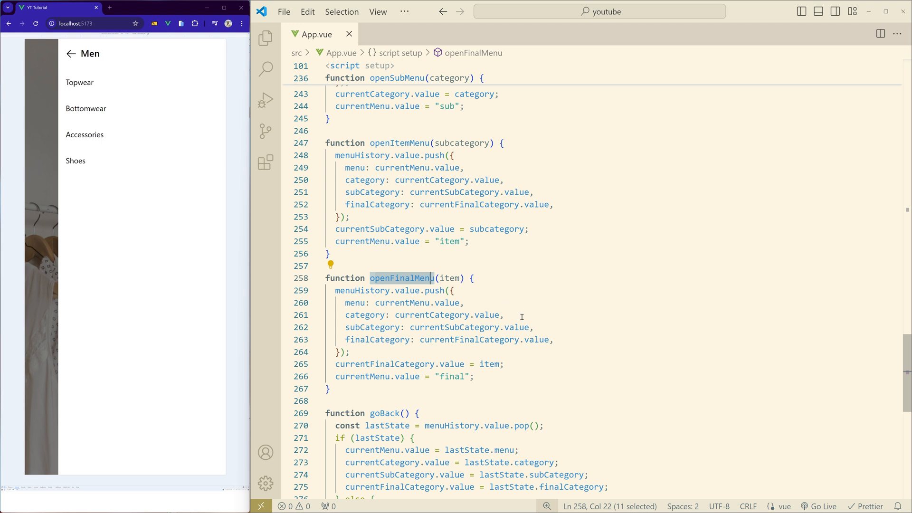
pyautogui.scroll(-3)
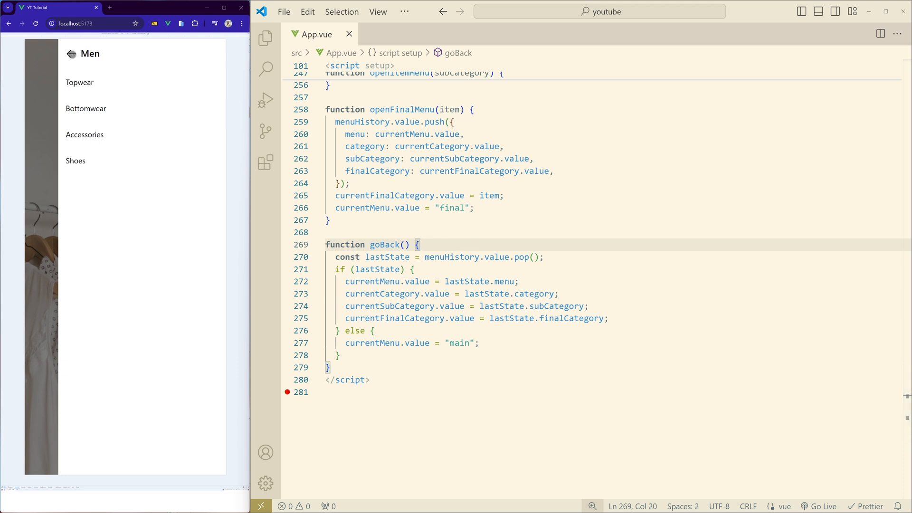
pyautogui.click(70, 53)
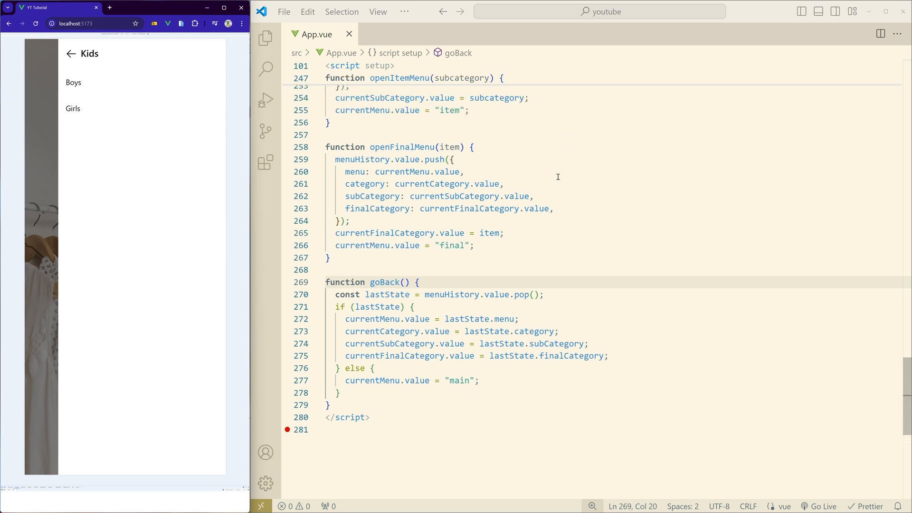
pyautogui.moveTo(541, 240)
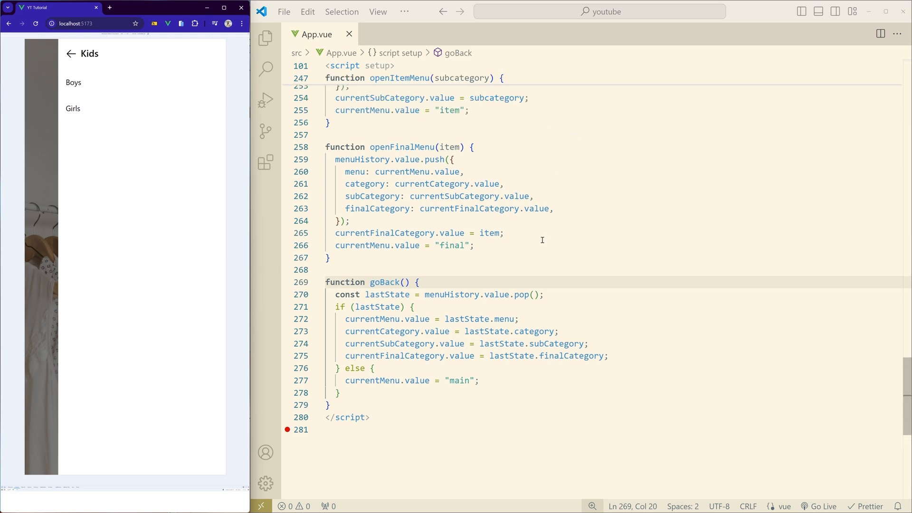
pyautogui.scroll(-3)
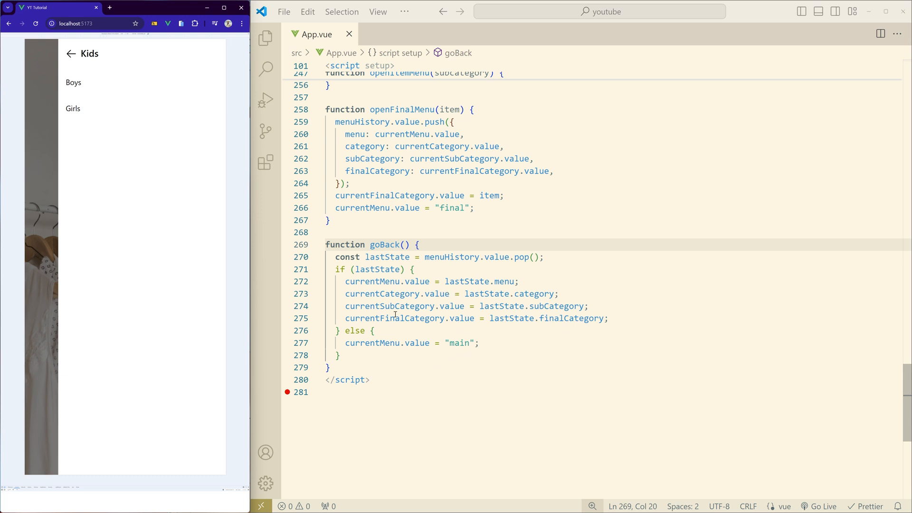
pyautogui.doubleClick(453, 257)
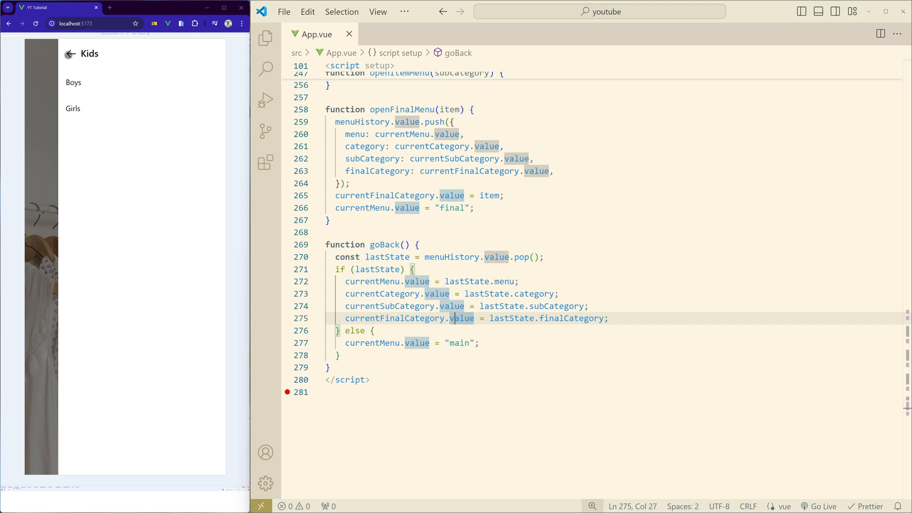
pyautogui.click(69, 52)
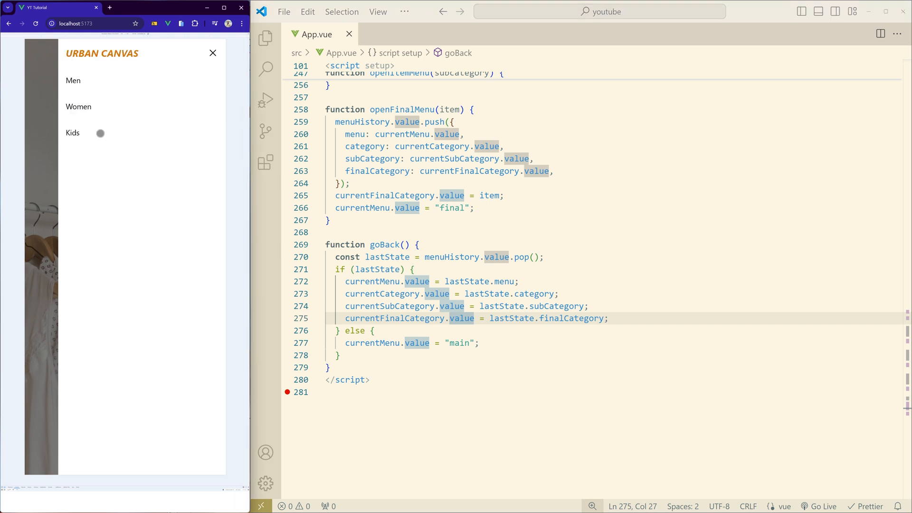
pyautogui.moveTo(98, 120)
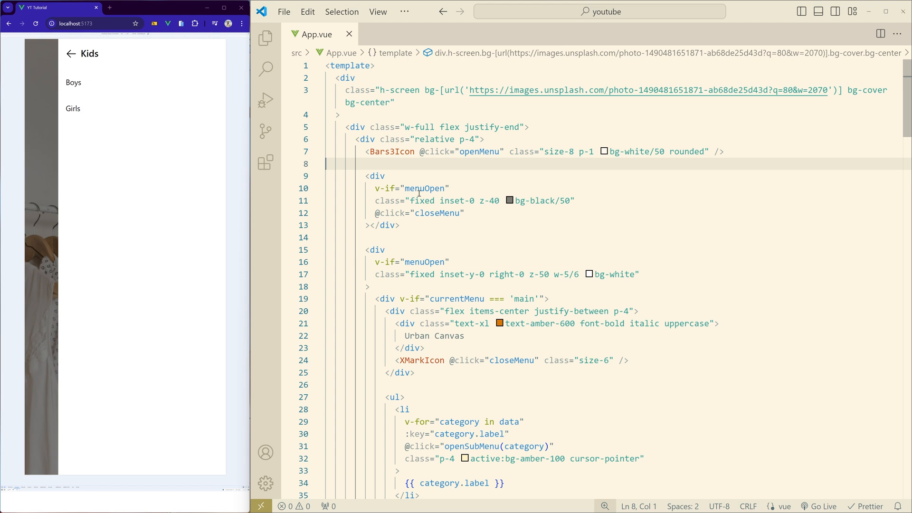
# Step: Inspect the overlay's menuOpen condition and closeMenu handler, then close and reopen the preview menu
pyautogui.doubleClick(424, 188)
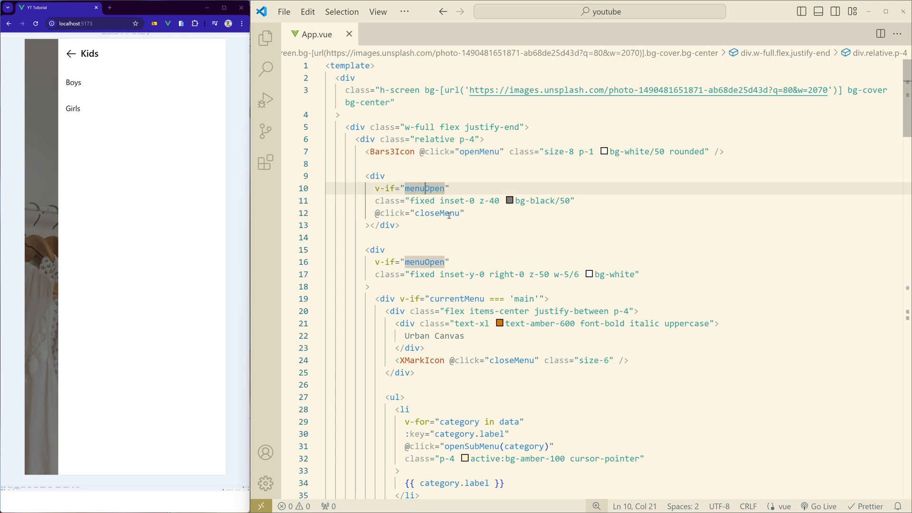
pyautogui.click(438, 213)
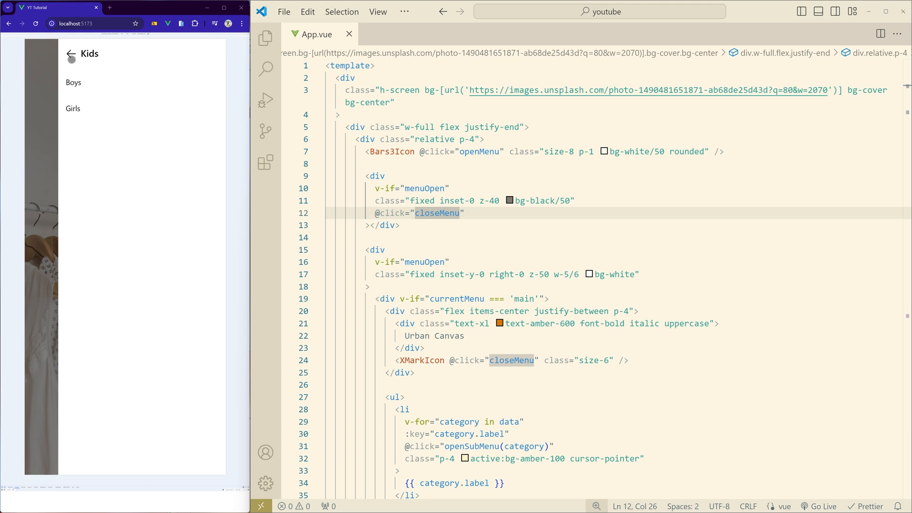
pyautogui.click(70, 54)
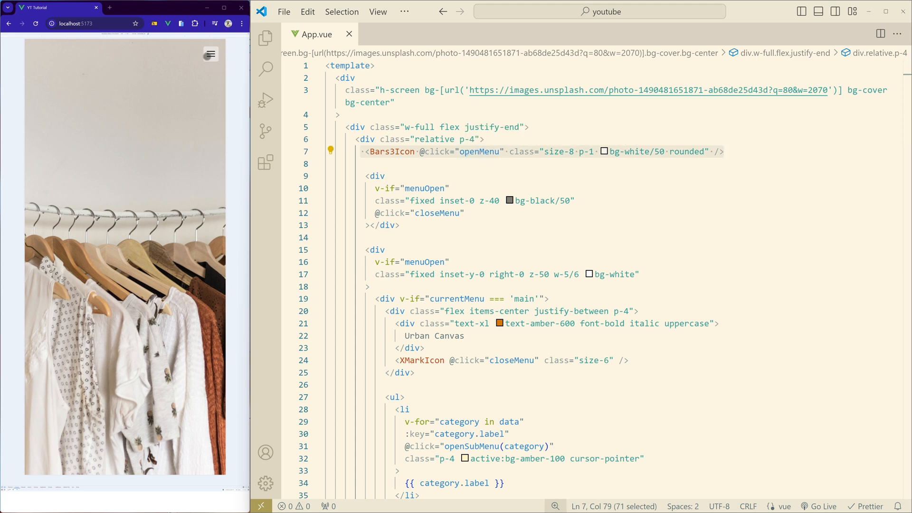
pyautogui.click(210, 54)
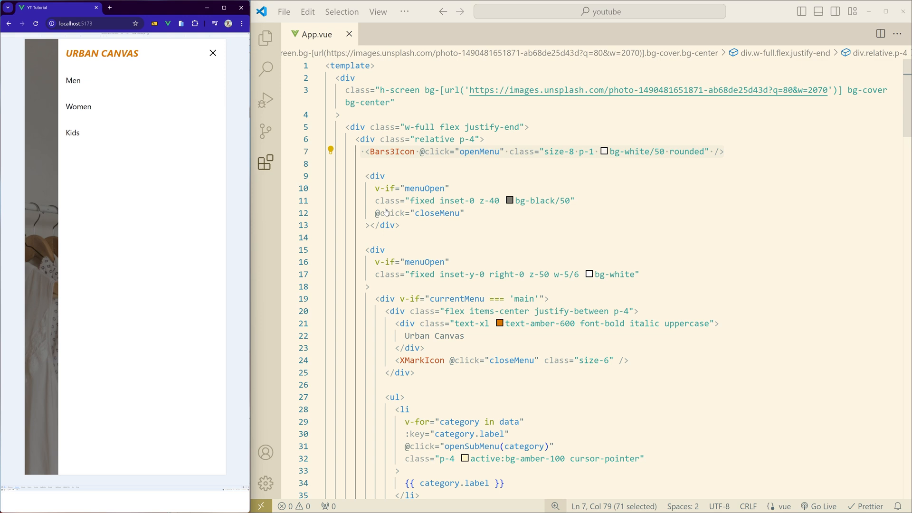
# Step: Review the overlay element's attributes and the drawer markup further down the template
pyautogui.scroll(-3)
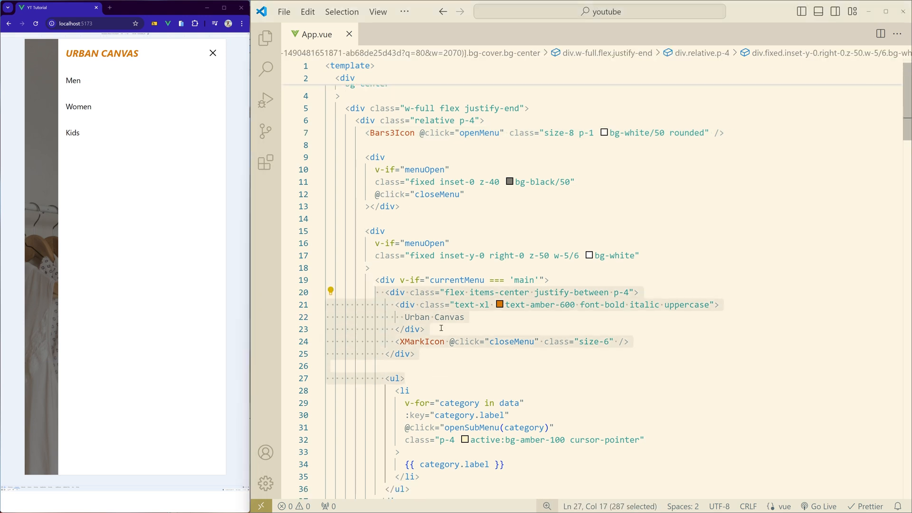
pyautogui.click(465, 317)
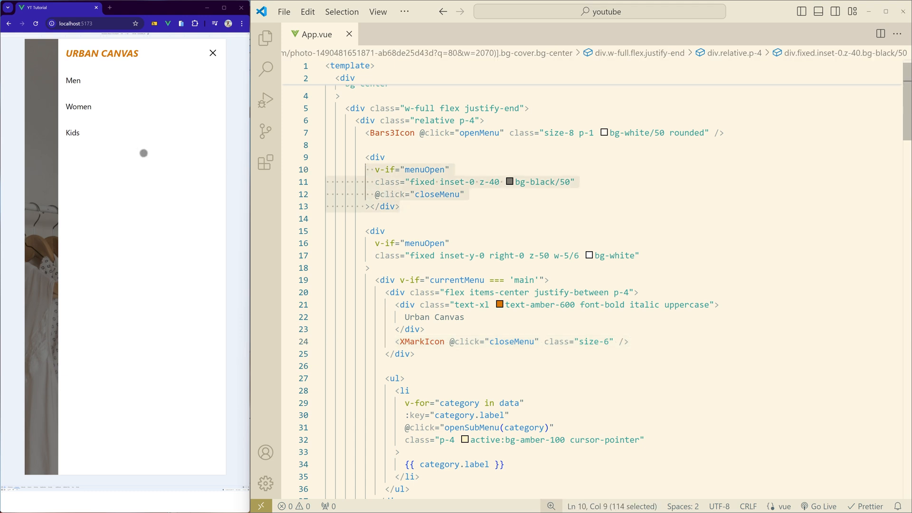
pyautogui.moveTo(47, 184)
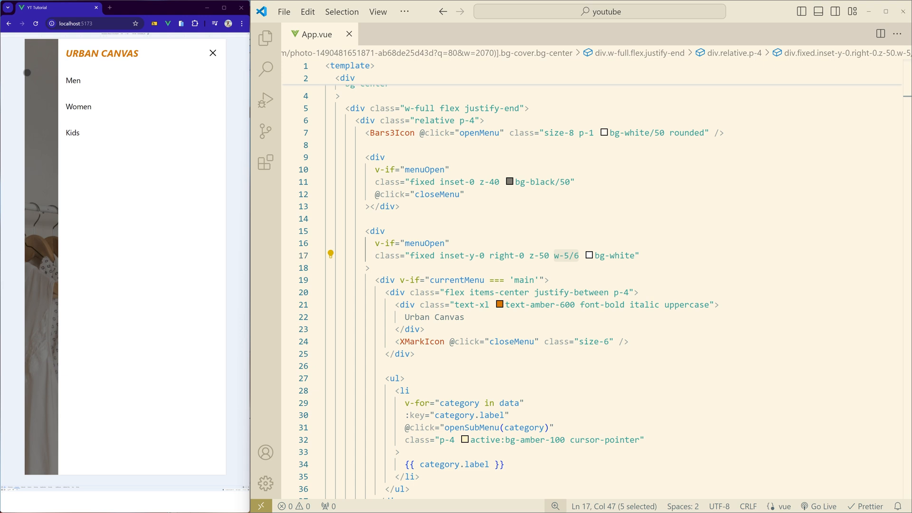
pyautogui.moveTo(140, 189)
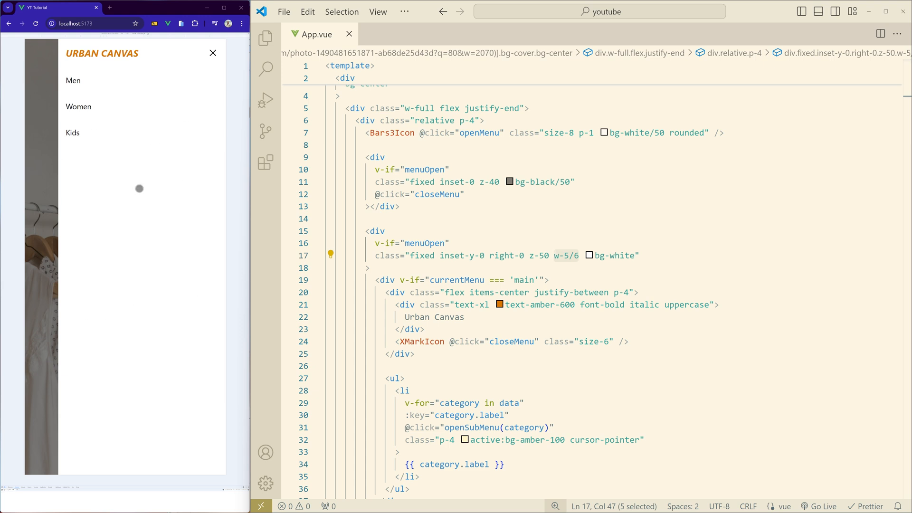
pyautogui.moveTo(149, 210)
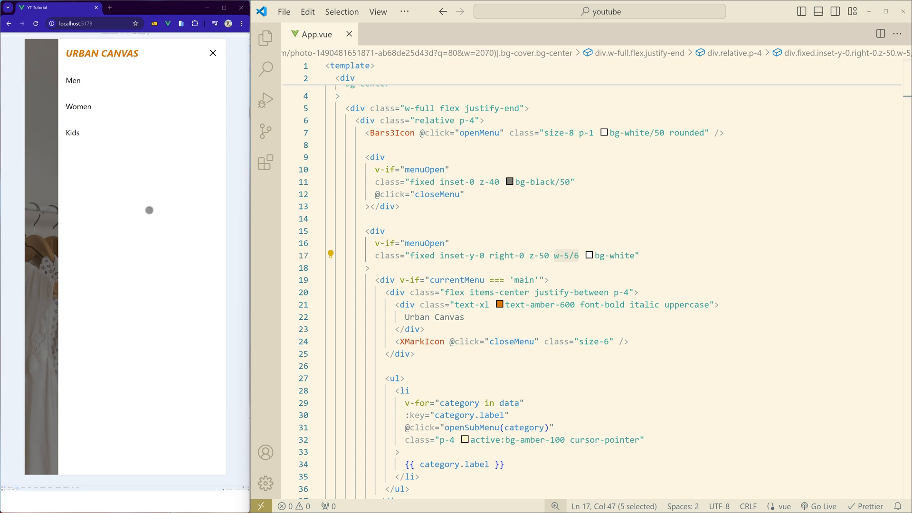
pyautogui.scroll(-3)
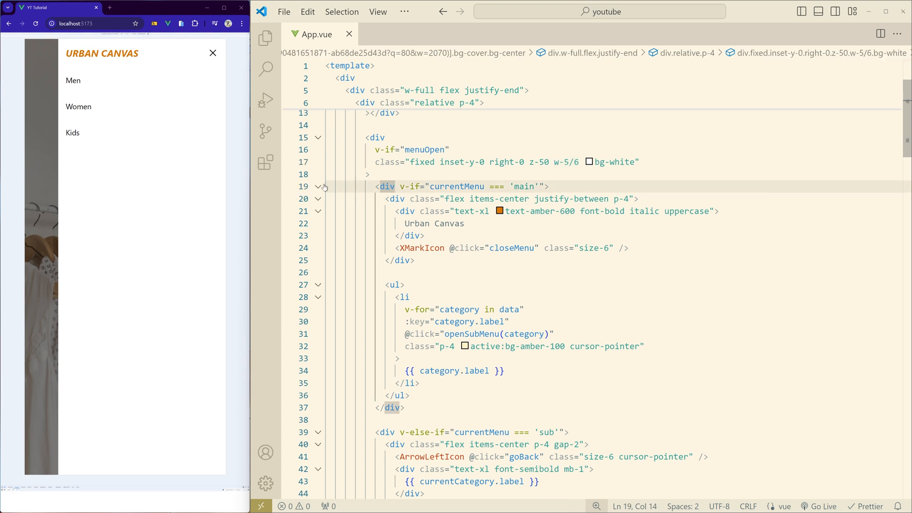
# Step: Fold the main menu and sub menu blocks in the App.vue template
pyautogui.click(319, 187)
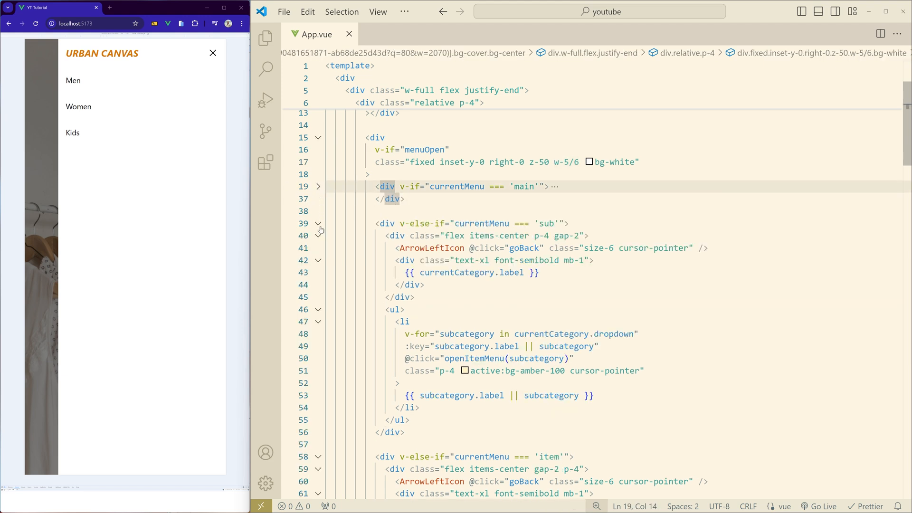
pyautogui.click(318, 223)
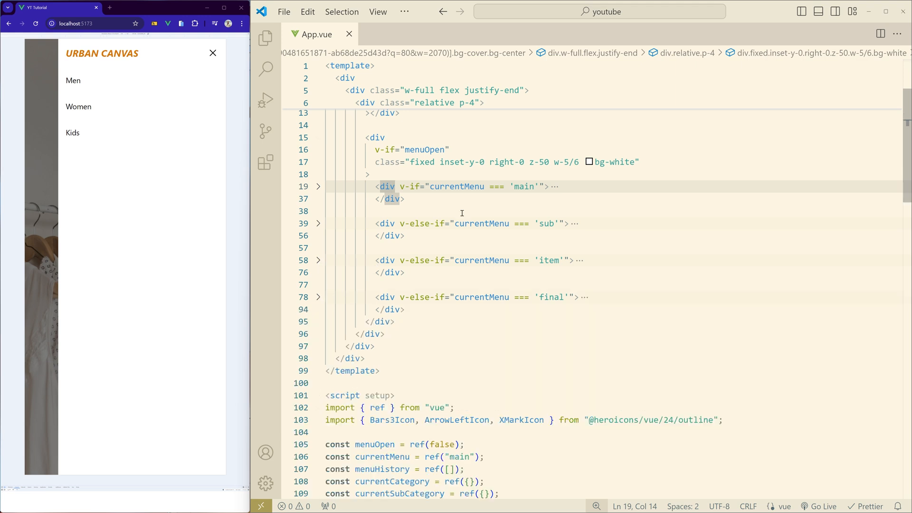
pyautogui.moveTo(449, 207)
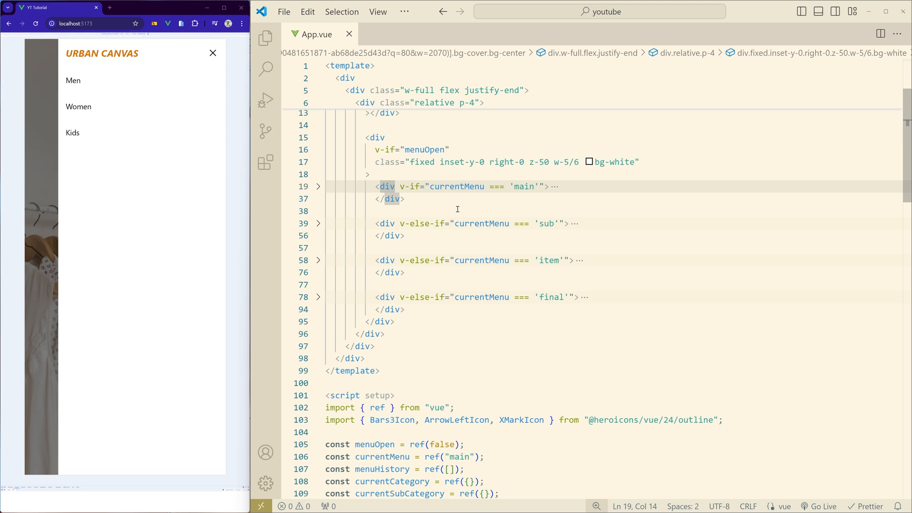
pyautogui.moveTo(503, 263)
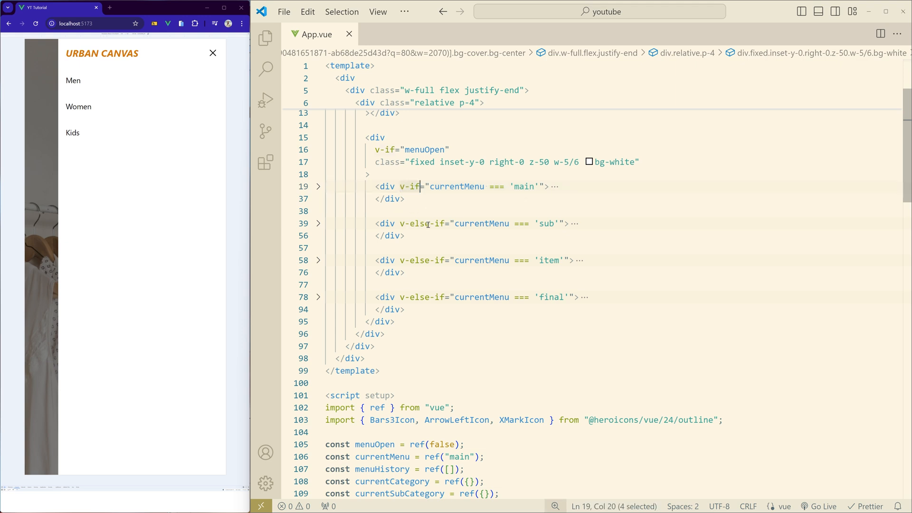
pyautogui.moveTo(411, 227)
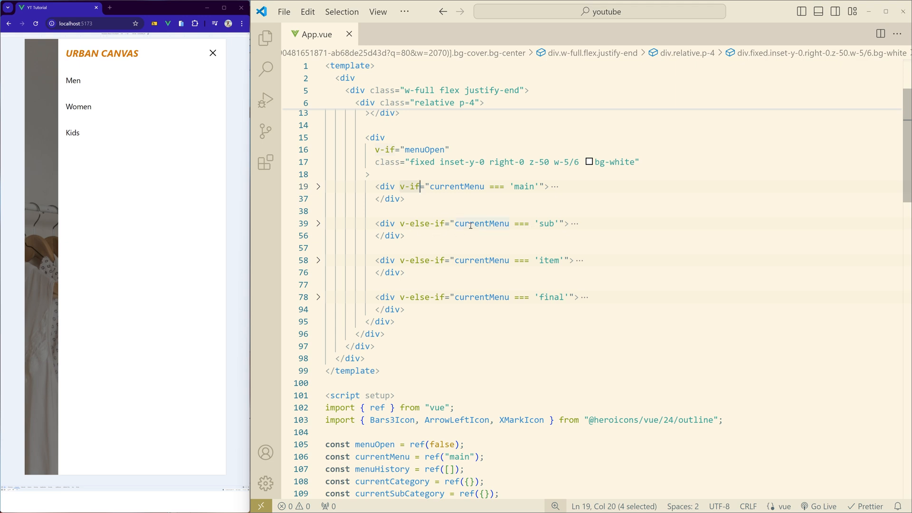
pyautogui.moveTo(440, 259)
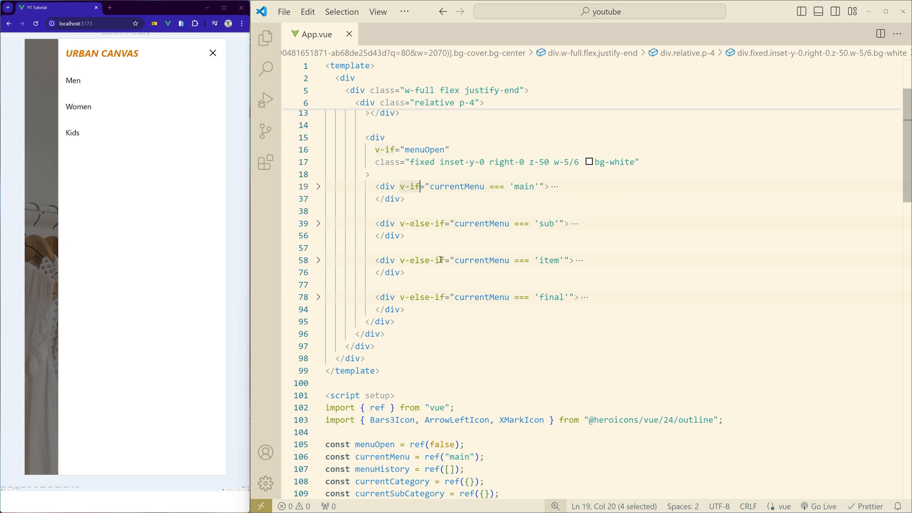
pyautogui.moveTo(294, 158)
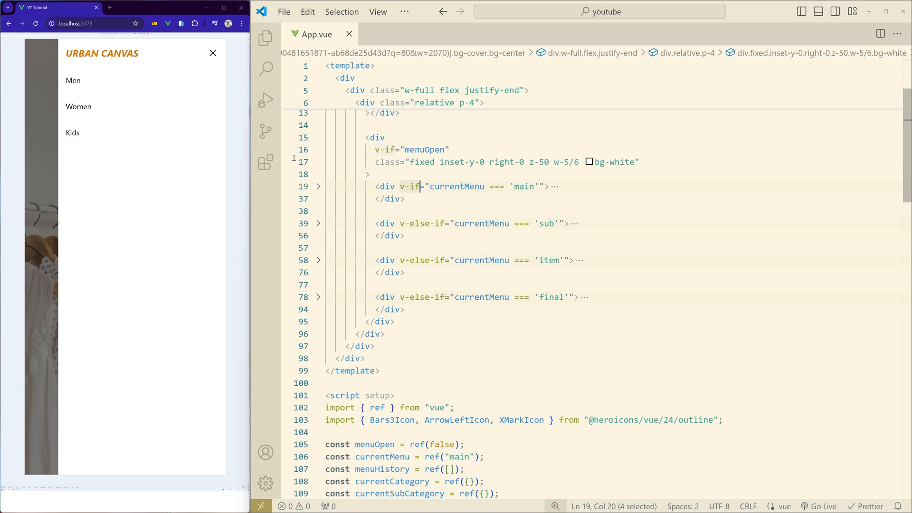
# Step: Drill the preview menu through Kids and Boys to the Accessories items
pyautogui.click(72, 132)
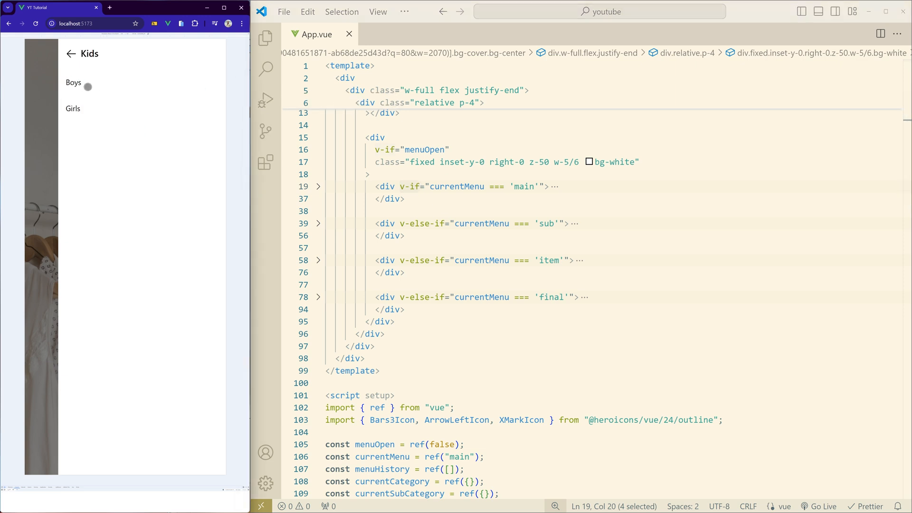
pyautogui.click(73, 82)
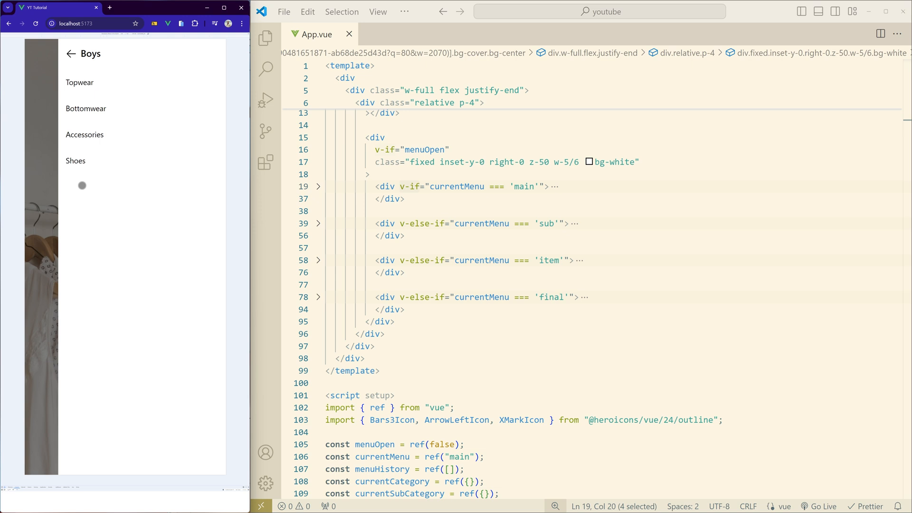
pyautogui.click(85, 134)
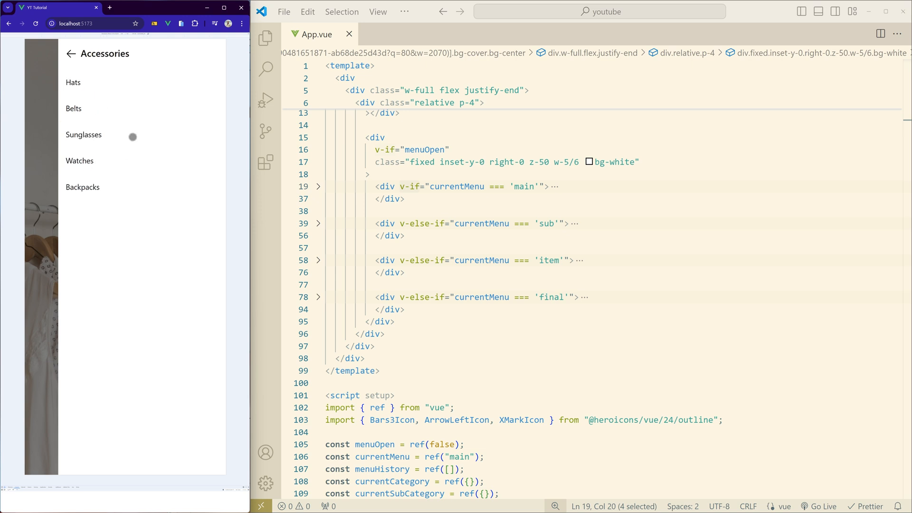
pyautogui.moveTo(554, 261)
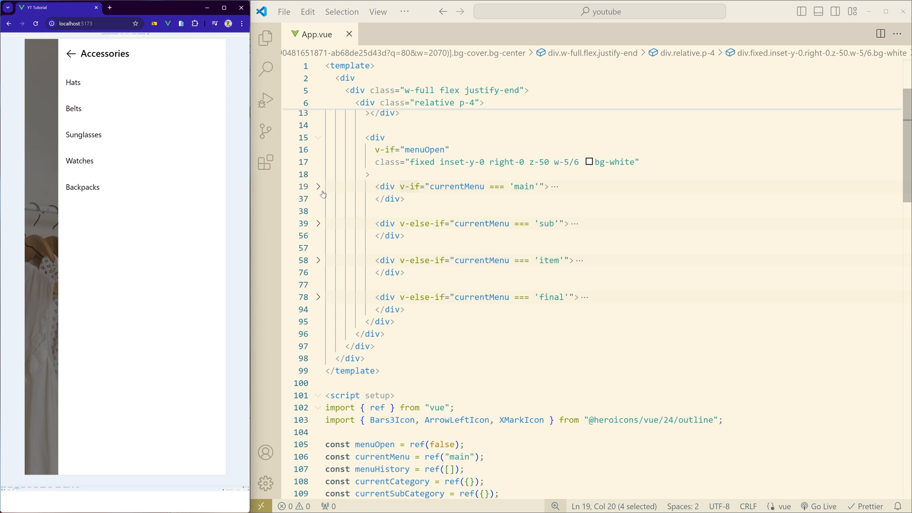
# Step: Unfold the main-menu block to read the category list markup and its category type
pyautogui.click(318, 186)
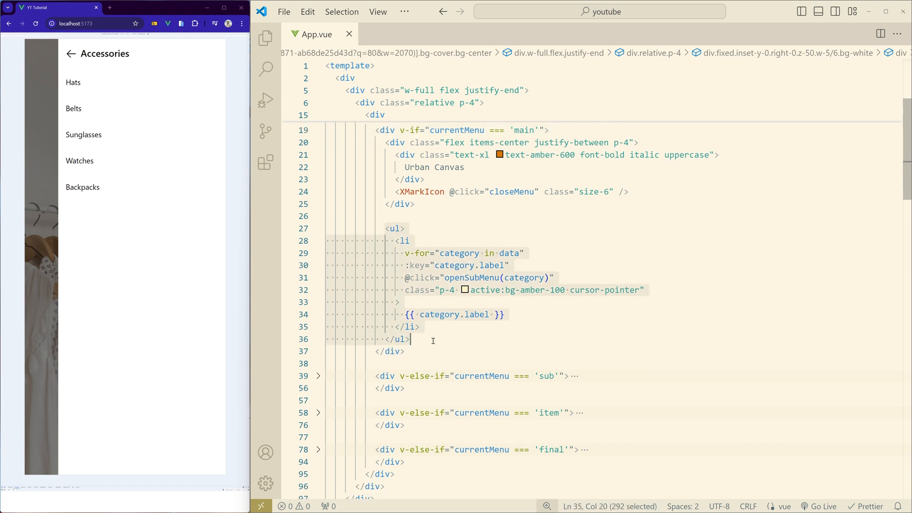
pyautogui.scroll(-3)
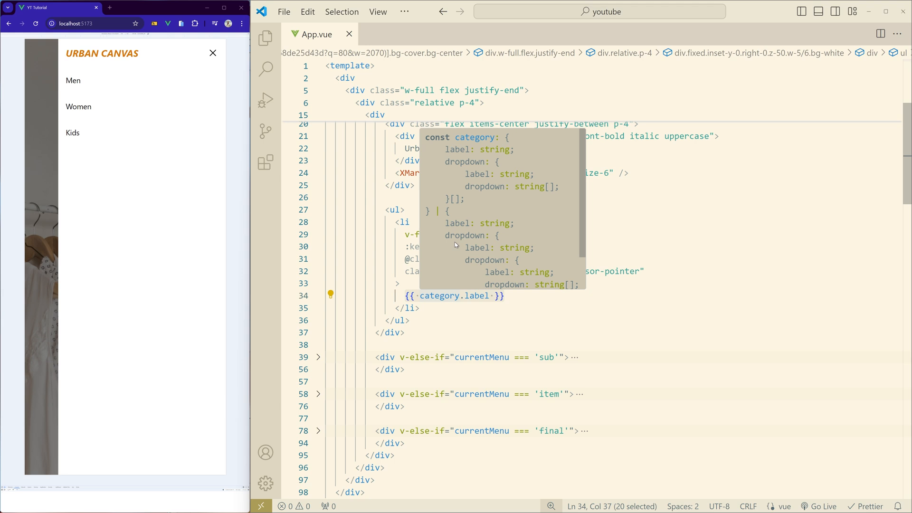
pyautogui.click(440, 295)
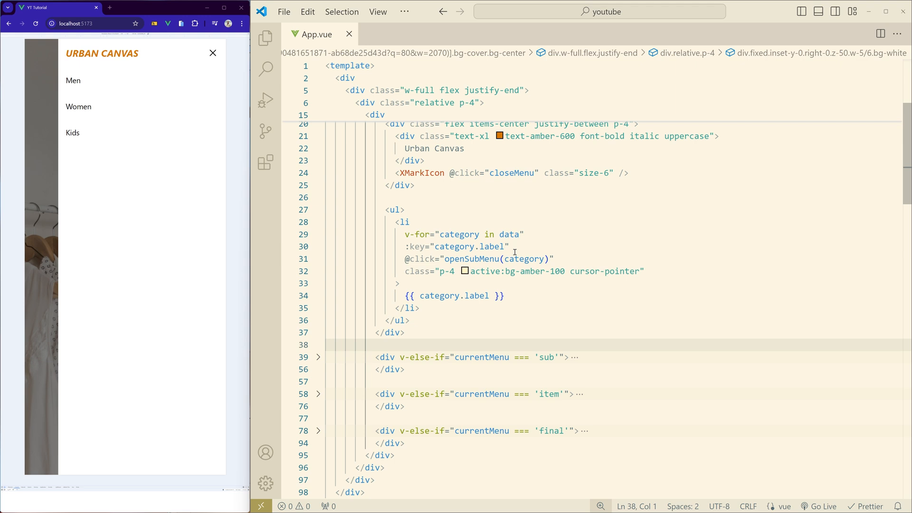
pyautogui.moveTo(459, 316)
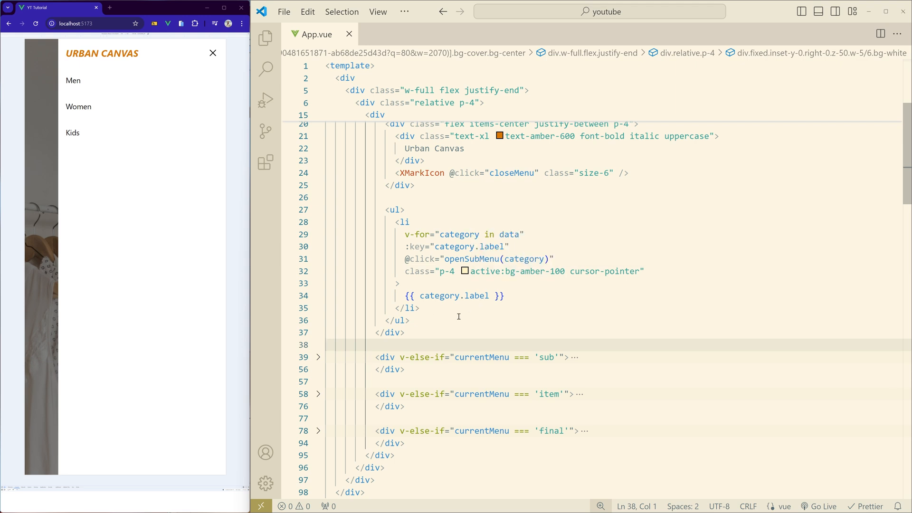
pyautogui.scroll(-3)
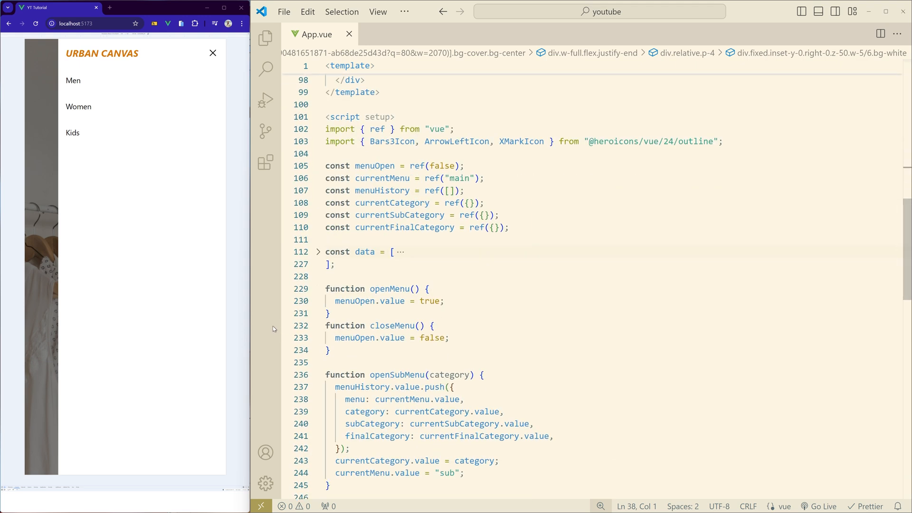
# Step: Unfold the category data array to inspect the nested Men categories and item lists
pyautogui.click(318, 252)
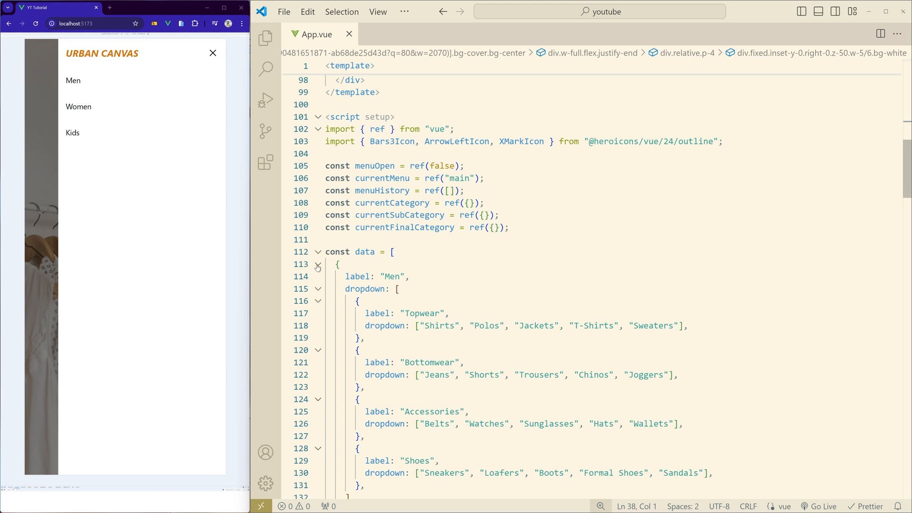
pyautogui.click(318, 265)
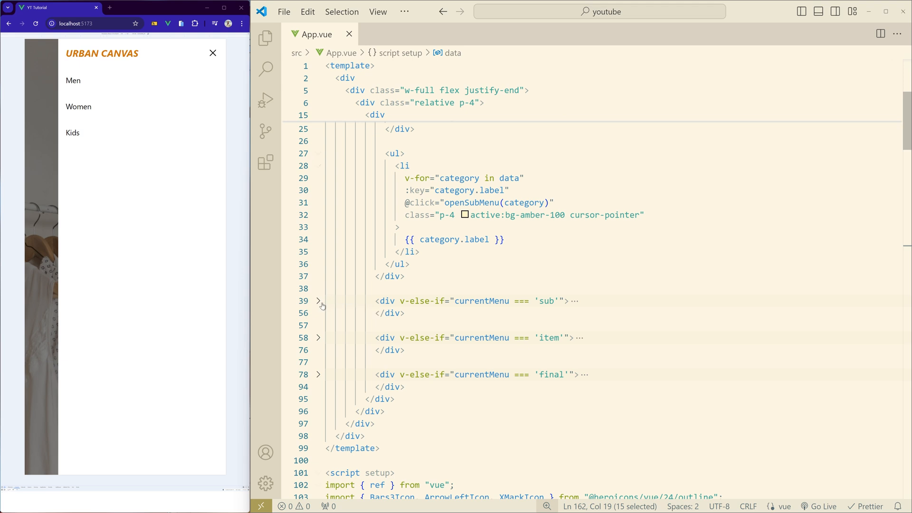
# Step: Unfold the submenu block over currentCategory.dropdown, check Topwear in the Men data, and open Men in the preview
pyautogui.click(318, 301)
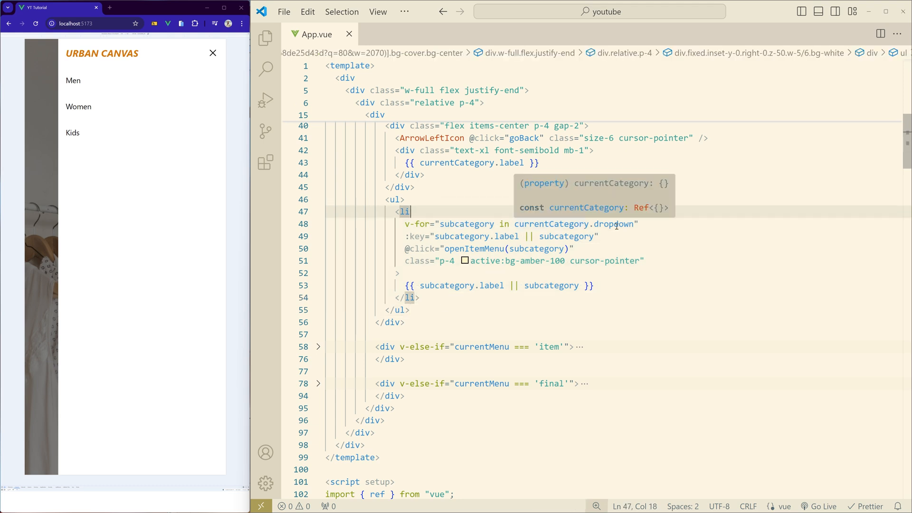
pyautogui.doubleClick(551, 224)
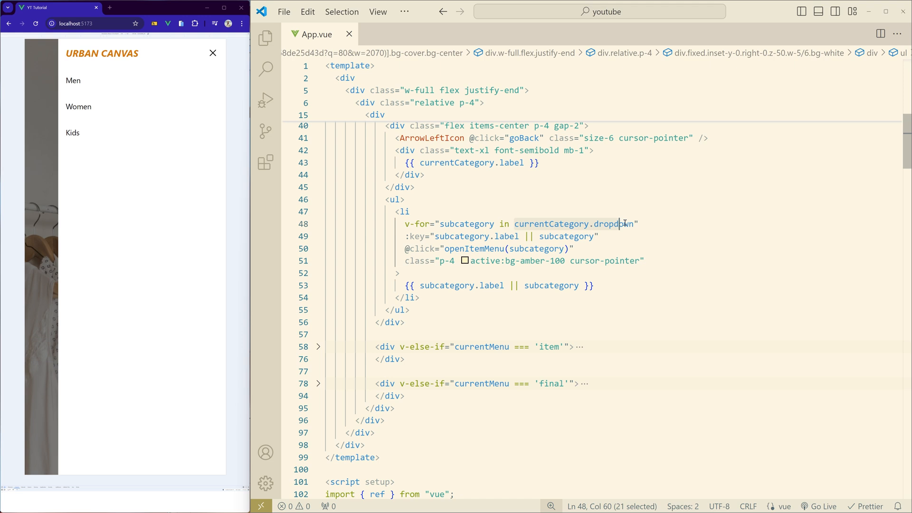
pyautogui.scroll(-3)
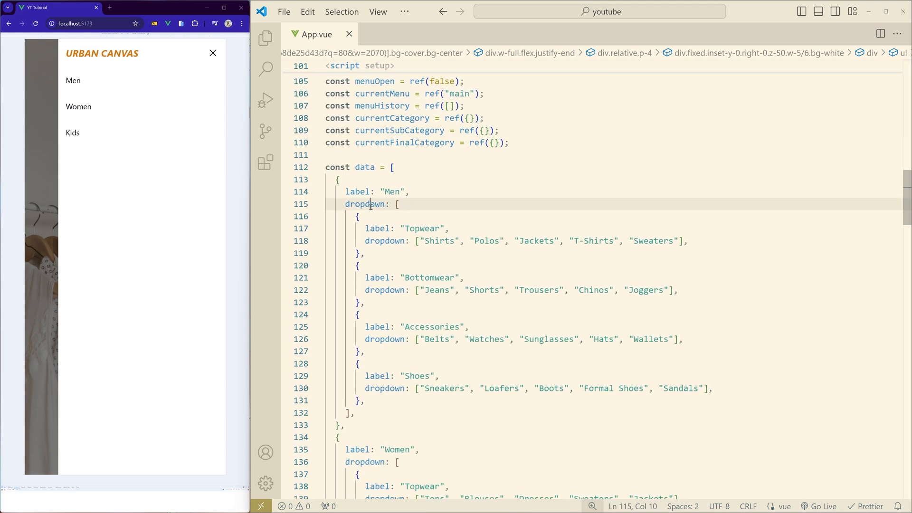
pyautogui.doubleClick(395, 191)
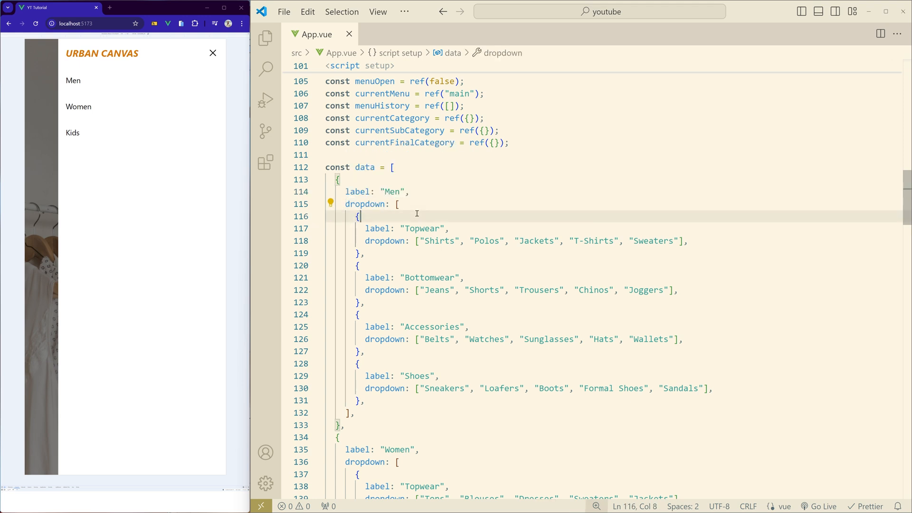
pyautogui.moveTo(419, 303)
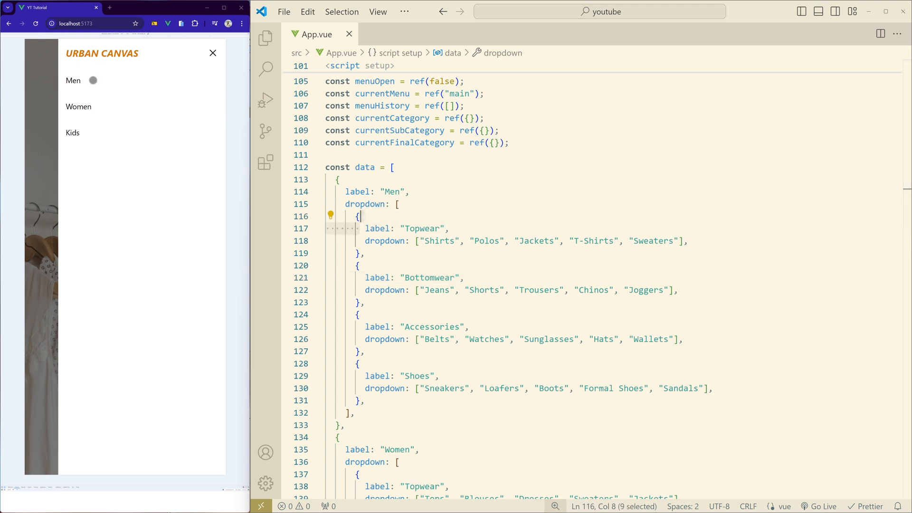
pyautogui.click(73, 81)
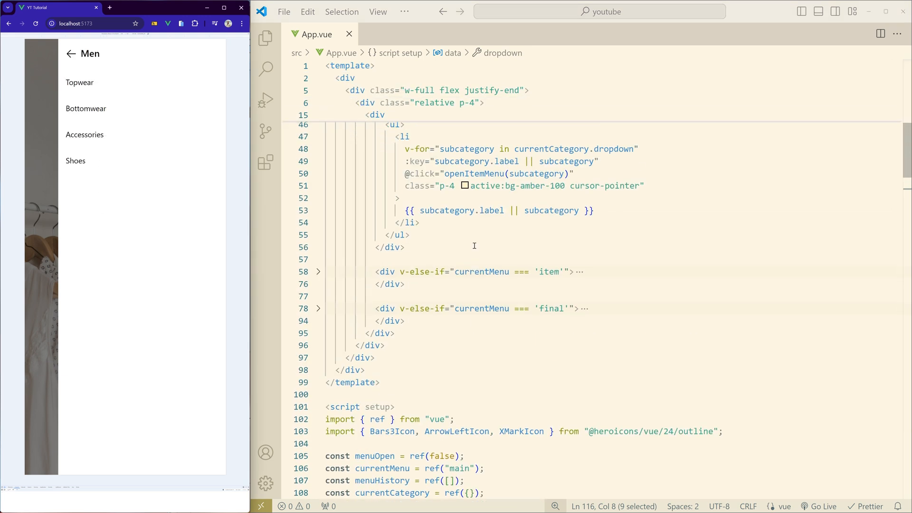
# Step: Open Men in the preview, return to the top list, and open the Kids category
pyautogui.scroll(-3)
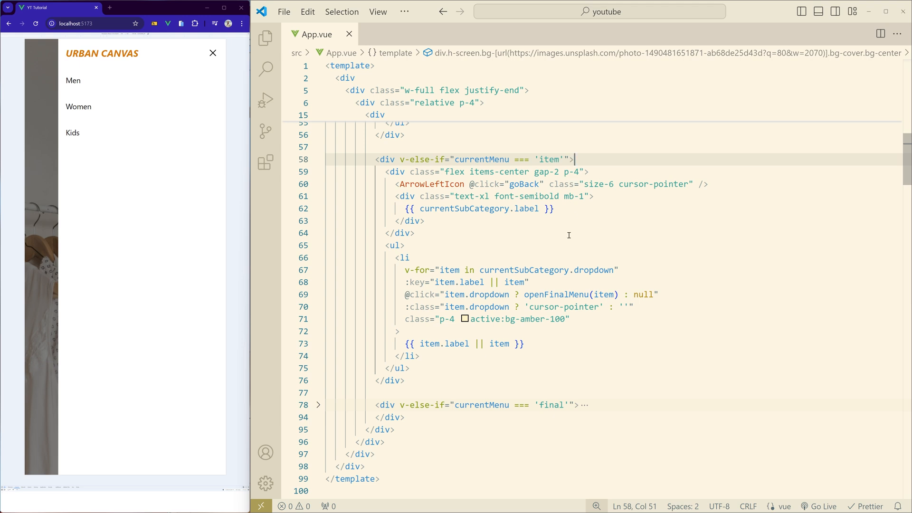
pyautogui.moveTo(394, 304)
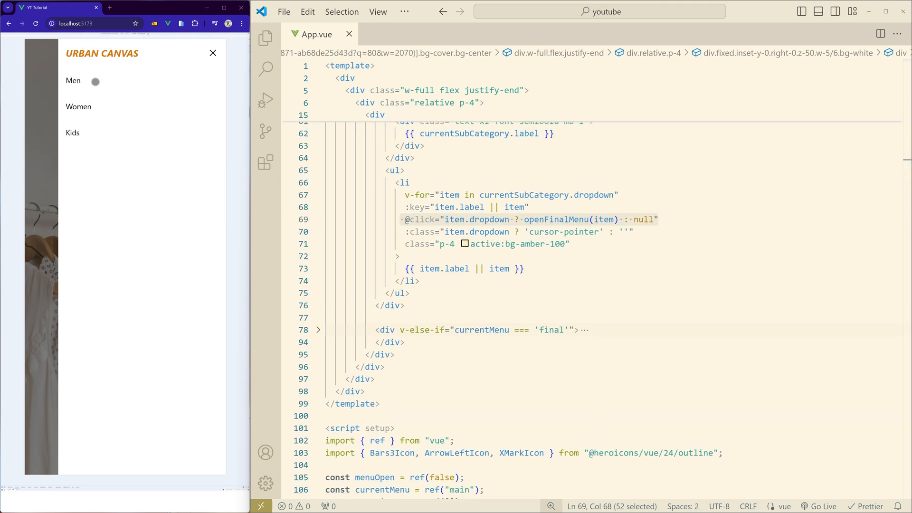
pyautogui.click(73, 80)
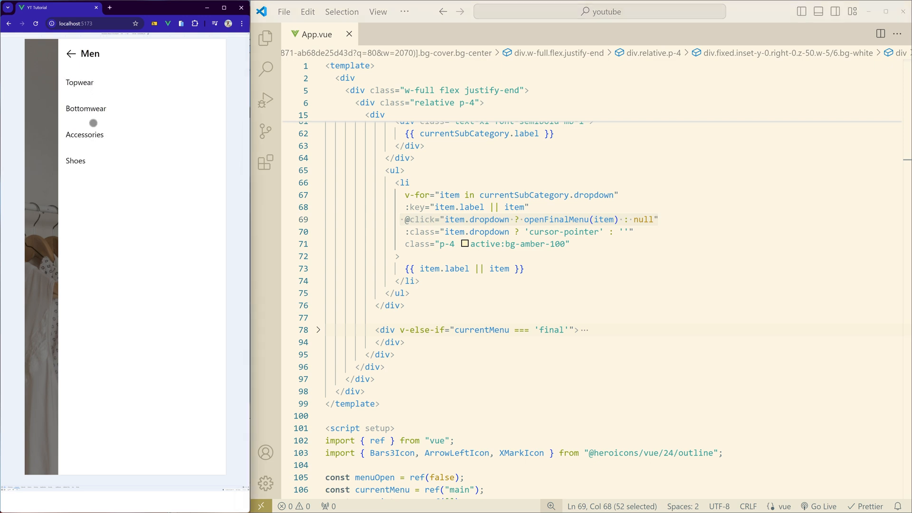
pyautogui.click(80, 82)
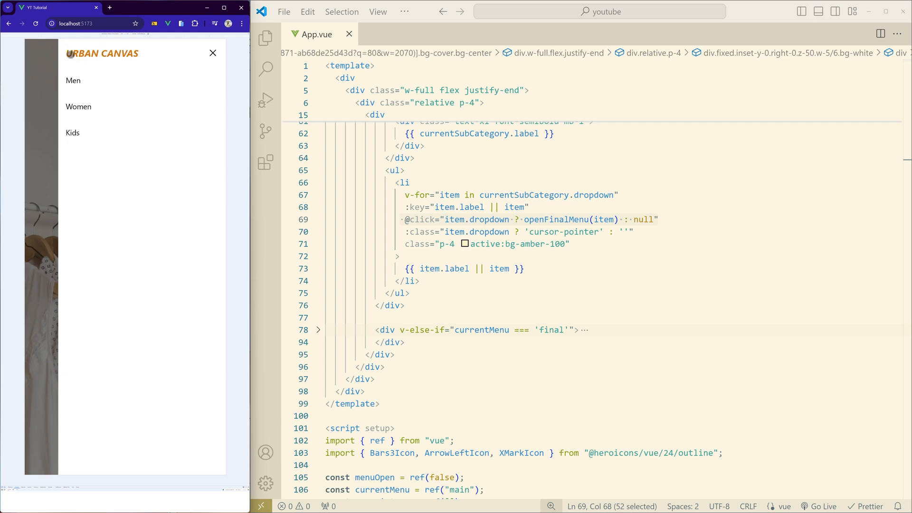
pyautogui.click(73, 132)
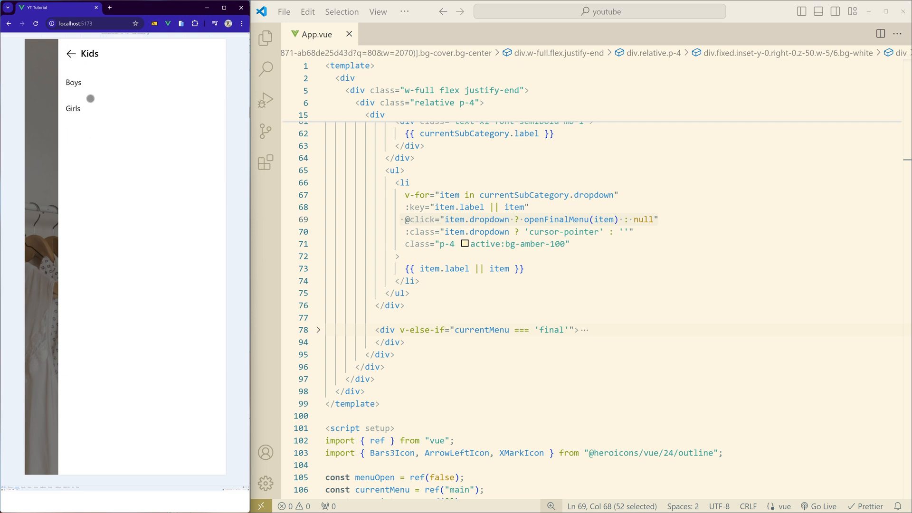
pyautogui.moveTo(85, 83)
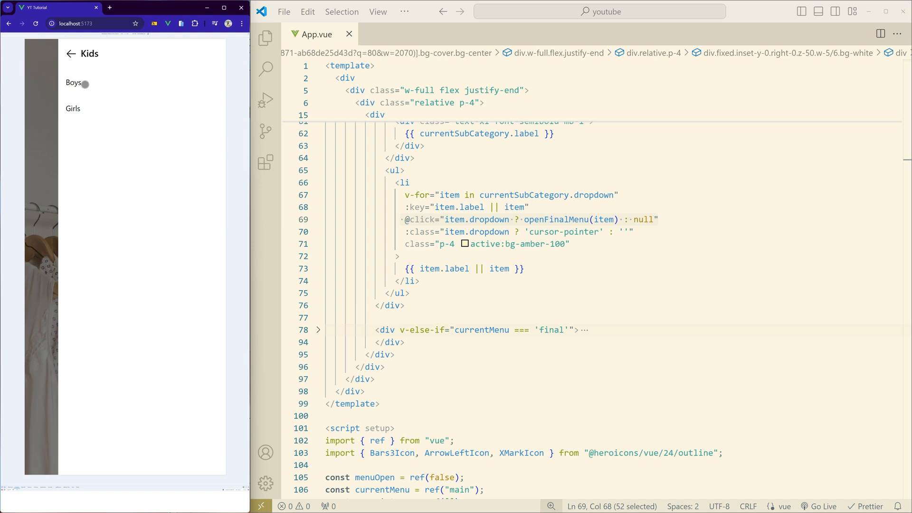
# Step: Open Boys' Topwear list and go back to the Boys subcategories
pyautogui.click(74, 82)
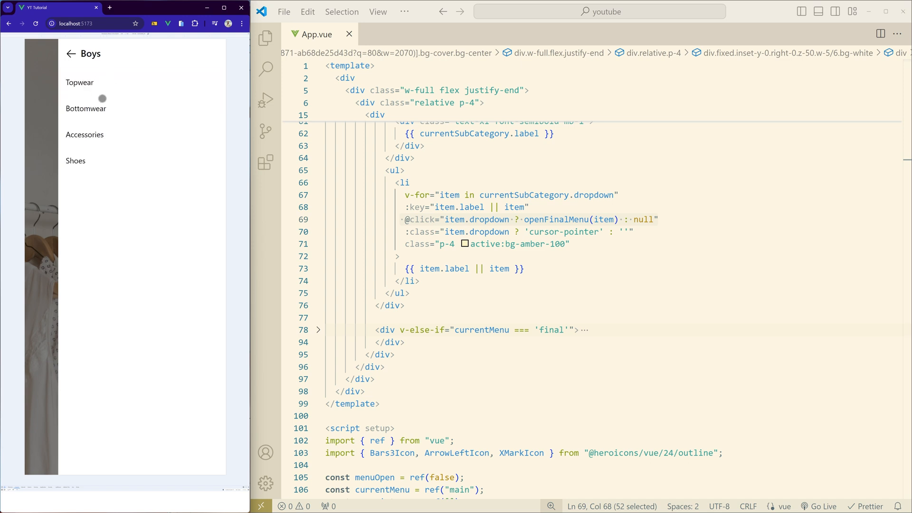
pyautogui.click(80, 83)
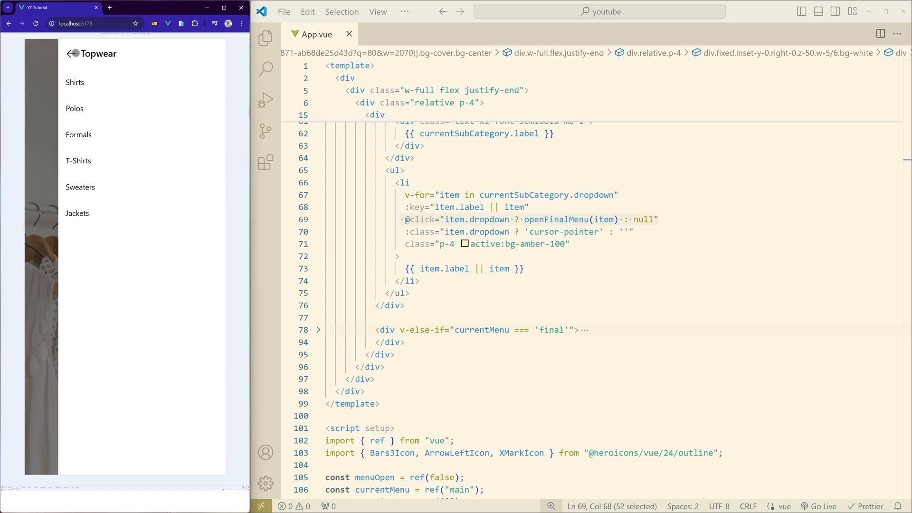
pyautogui.click(71, 54)
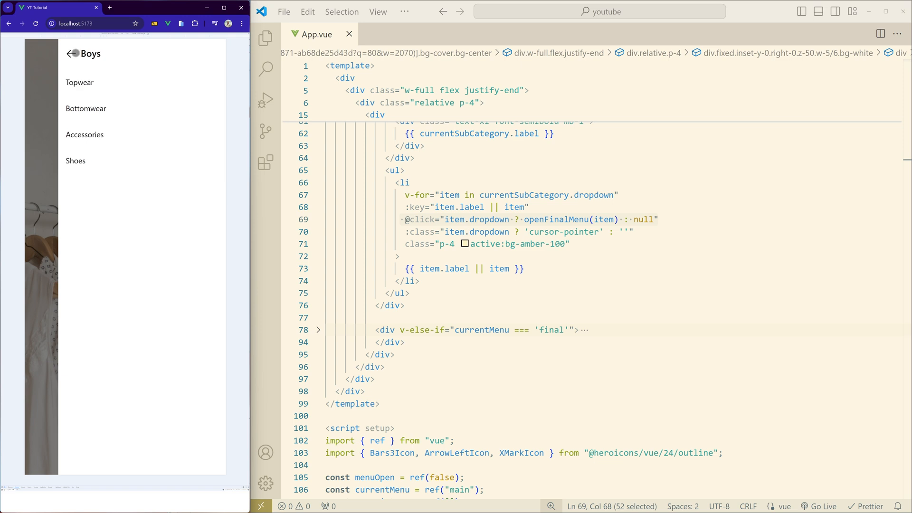
pyautogui.moveTo(529, 231)
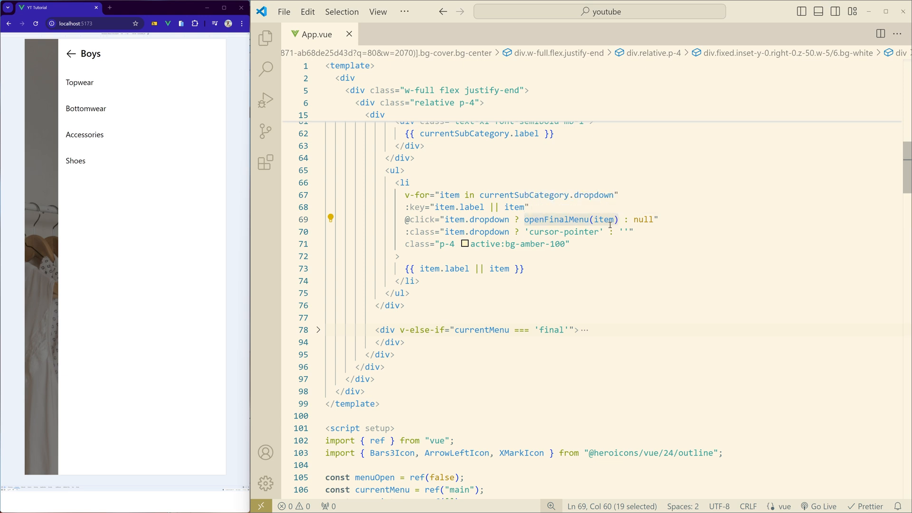
pyautogui.moveTo(605, 220)
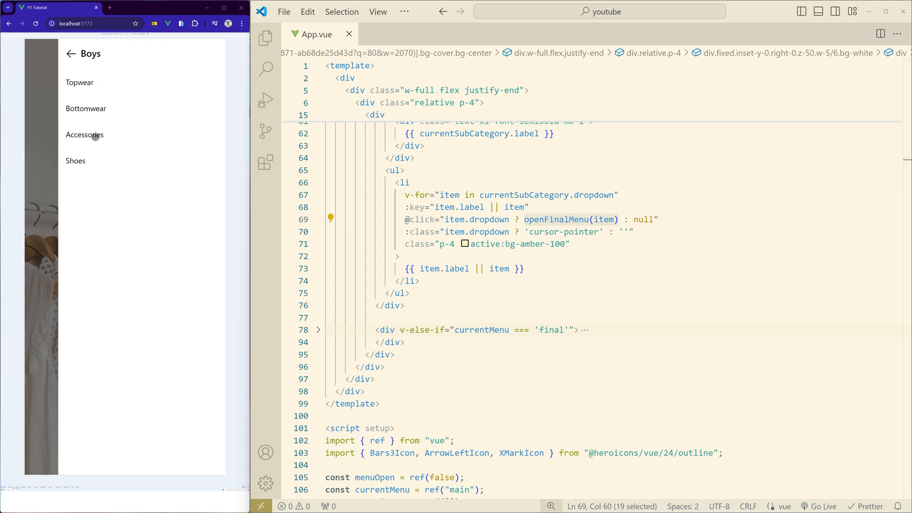
pyautogui.moveTo(86, 85)
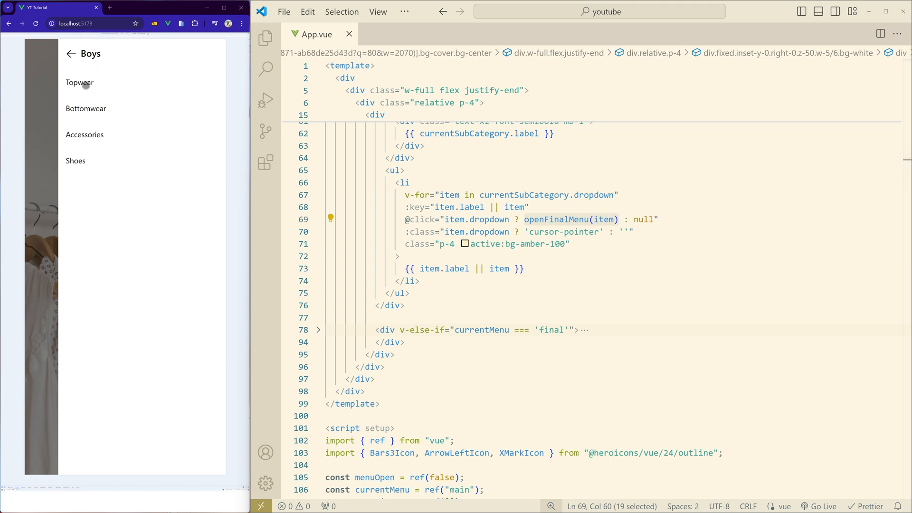
# Step: From Boys' Topwear, back up to the main list and open Men's Topwear items
pyautogui.click(80, 83)
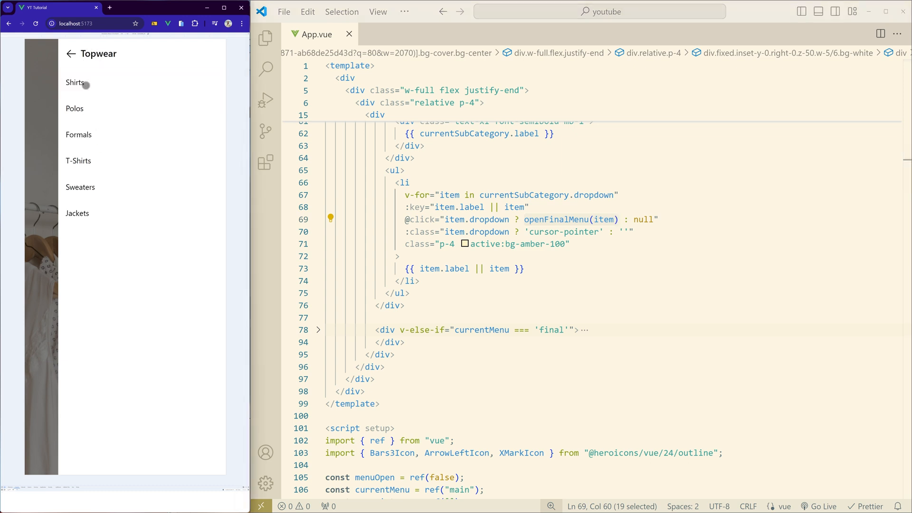
pyautogui.click(70, 54)
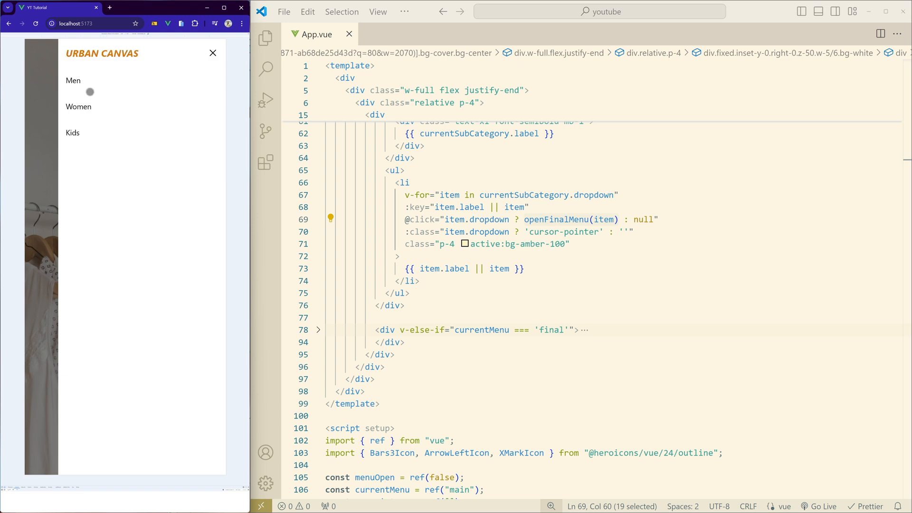
pyautogui.click(74, 80)
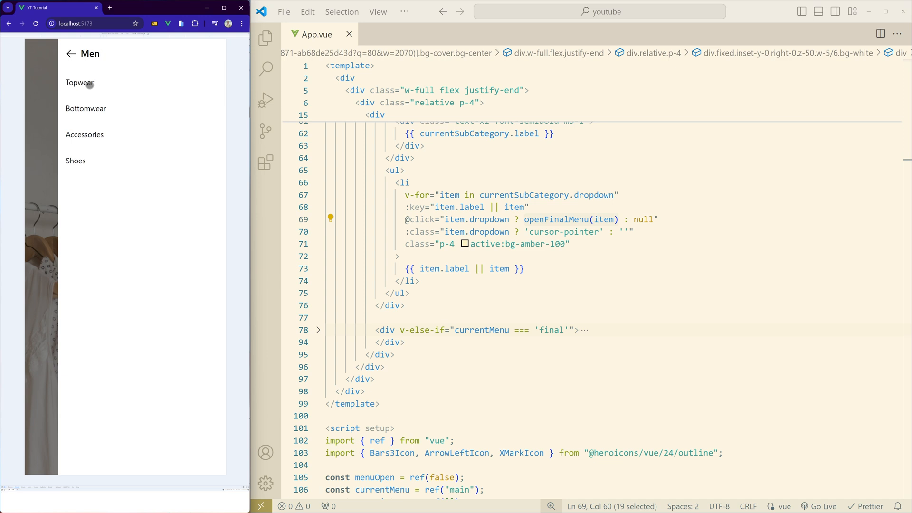
pyautogui.click(80, 82)
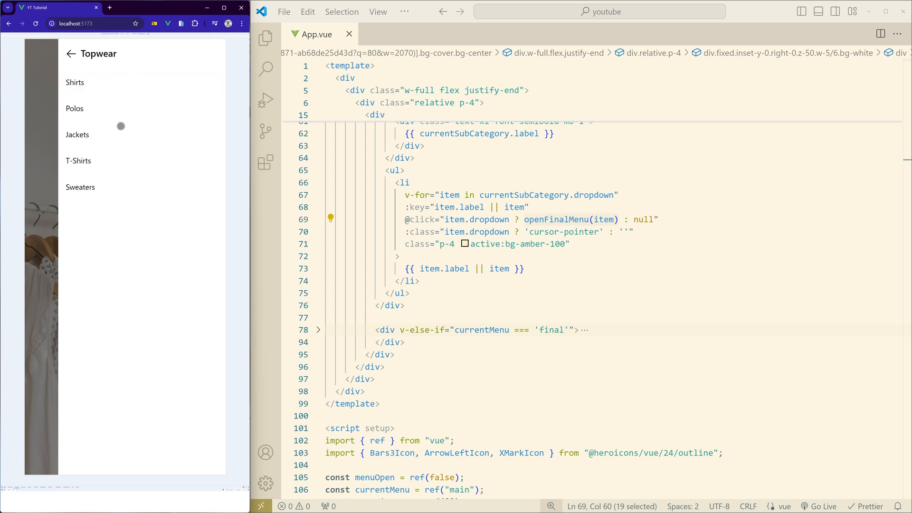
pyautogui.moveTo(140, 112)
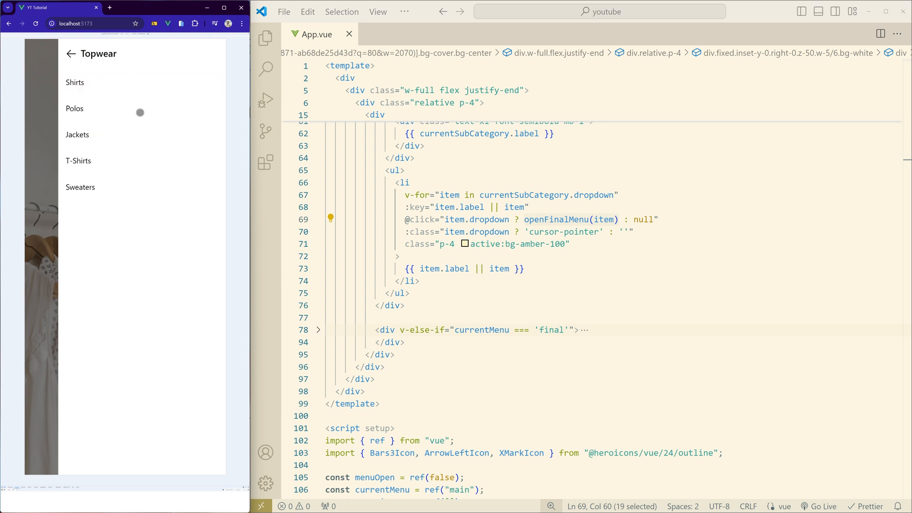
pyautogui.moveTo(121, 186)
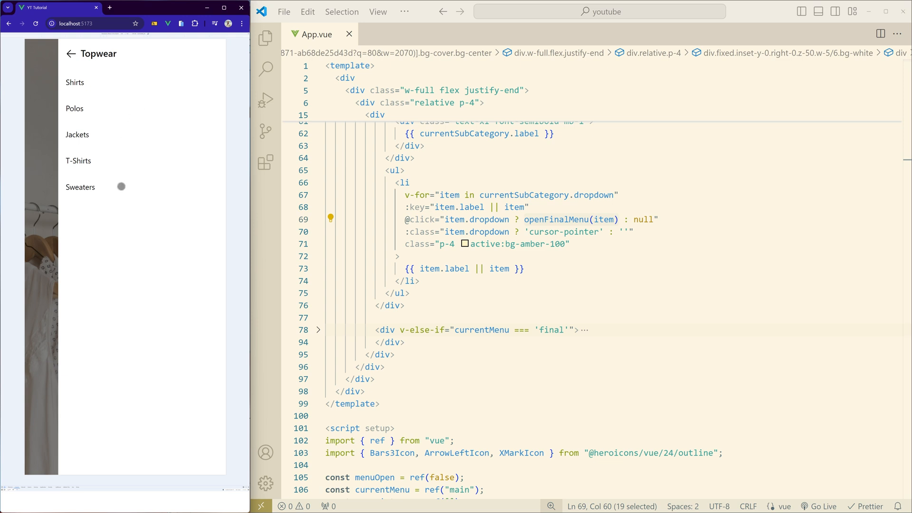
pyautogui.moveTo(454, 220)
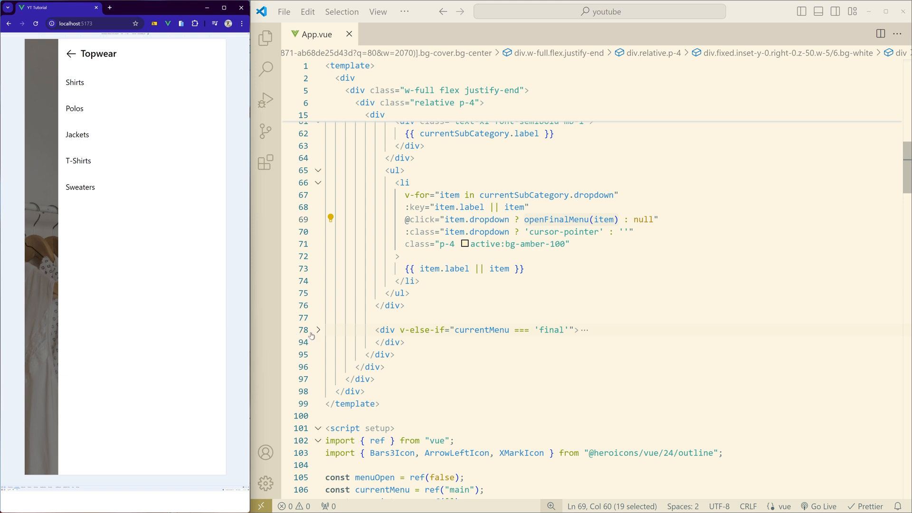
# Step: Navigate back up the menu levels, then into Women and its Bottomwear list of Jeans, Leggings, Skirts, Shorts, Trousers
pyautogui.click(318, 330)
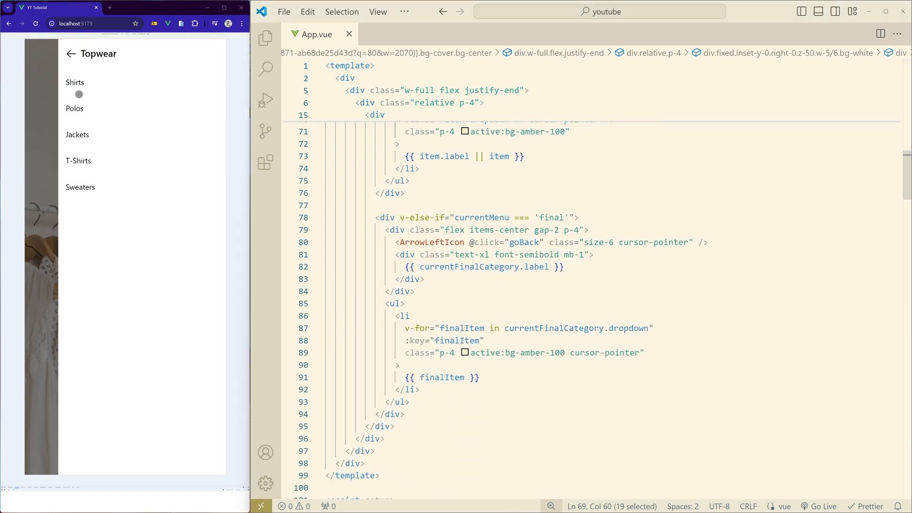
pyautogui.click(70, 54)
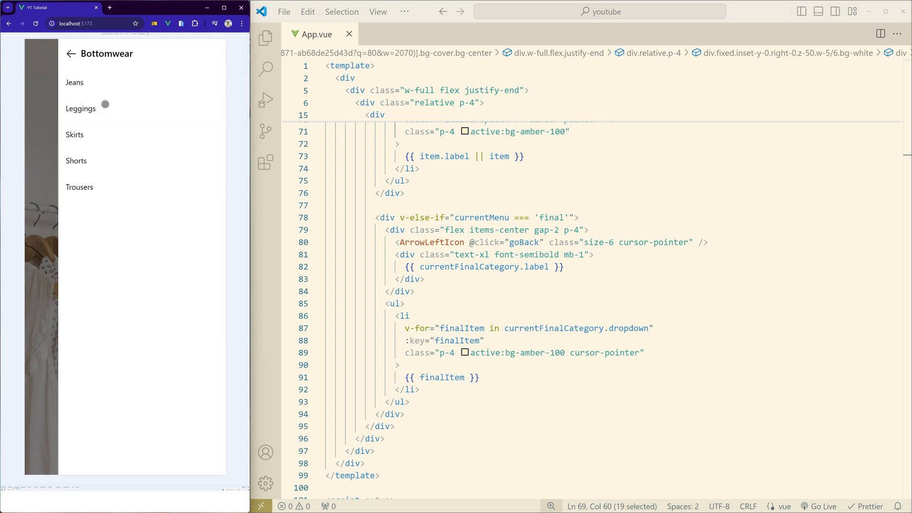
pyautogui.moveTo(126, 161)
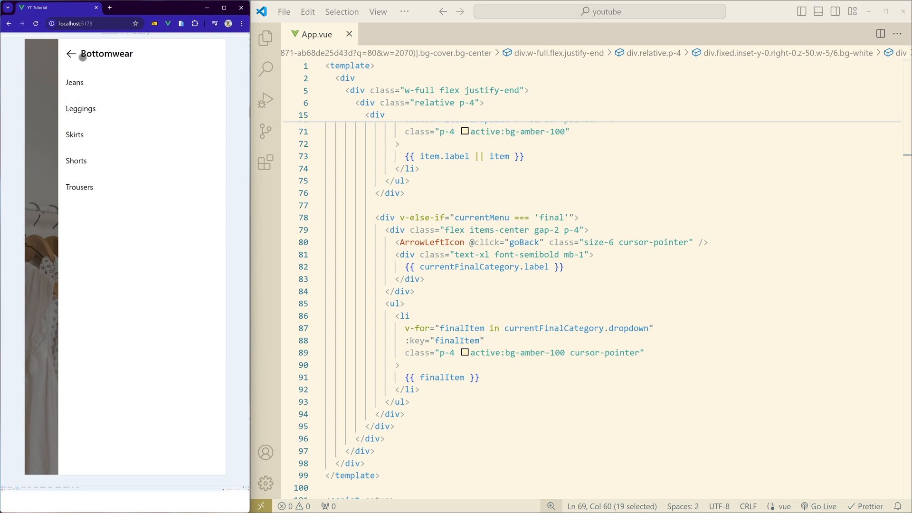
pyautogui.moveTo(108, 101)
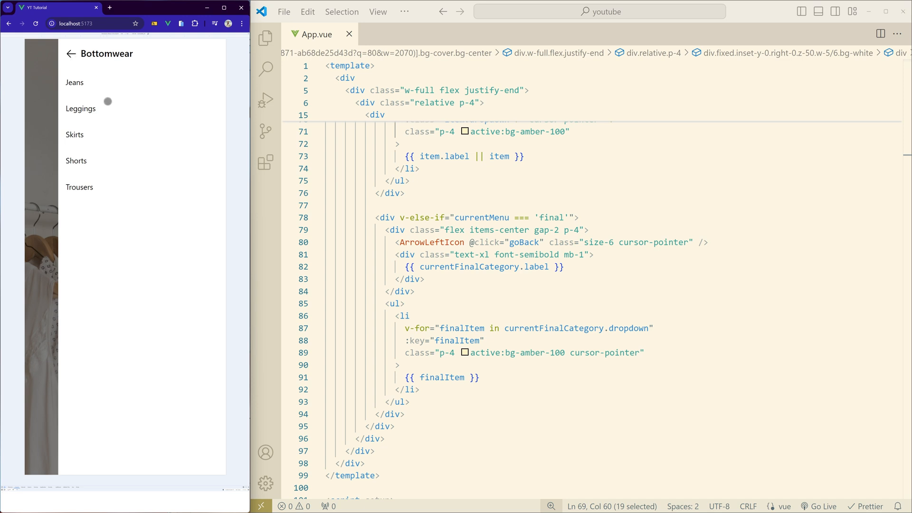
pyautogui.click(70, 54)
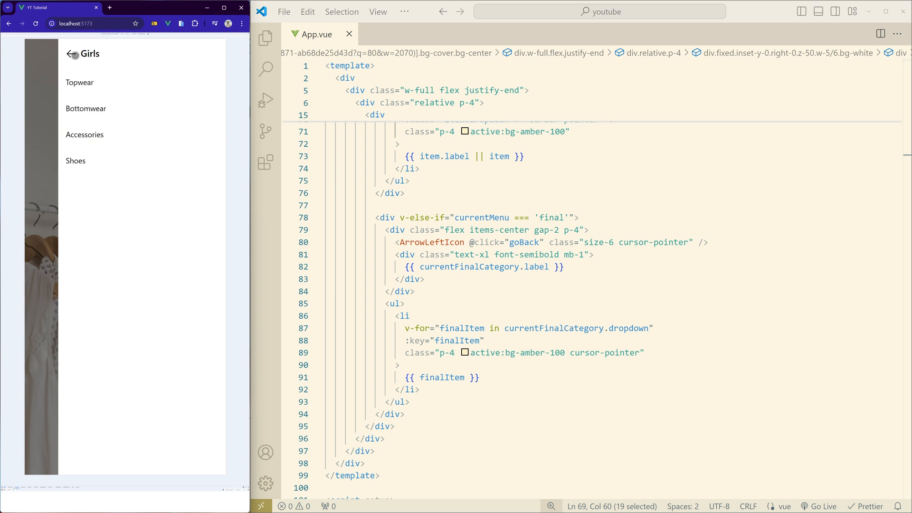
pyautogui.click(71, 54)
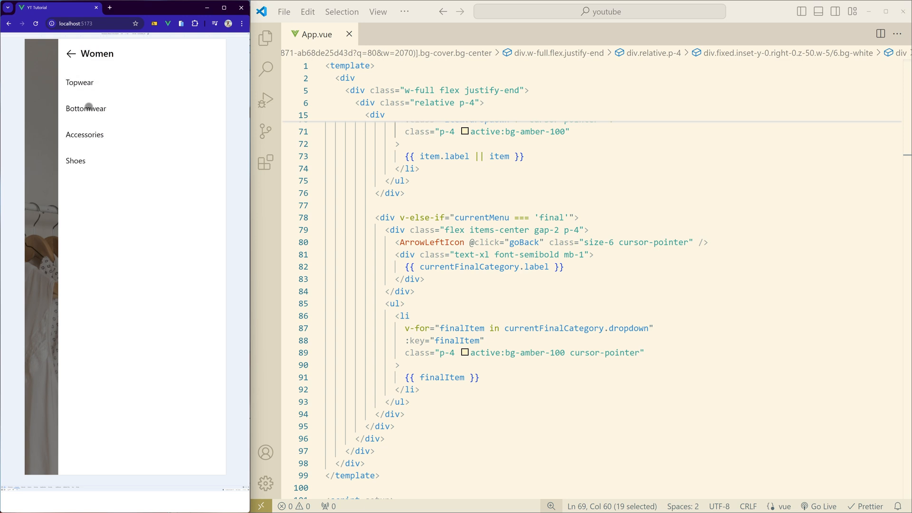
pyautogui.click(86, 109)
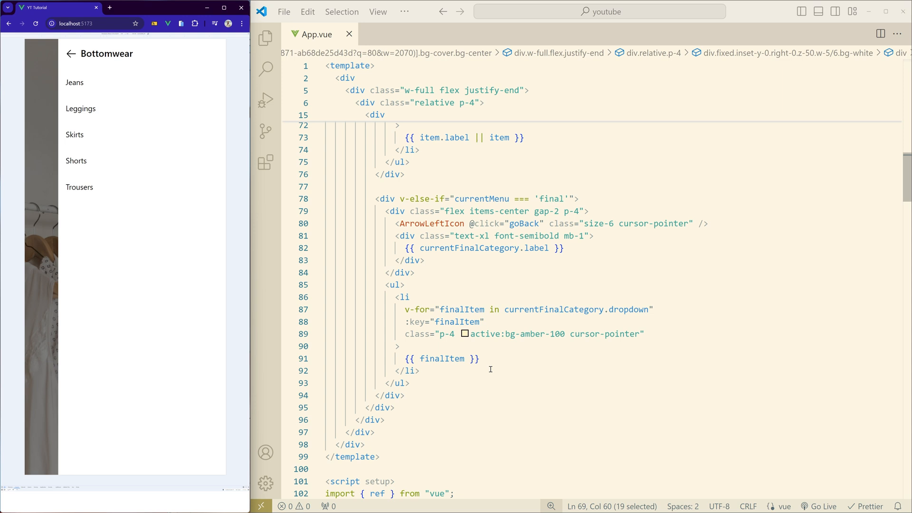
pyautogui.moveTo(497, 347)
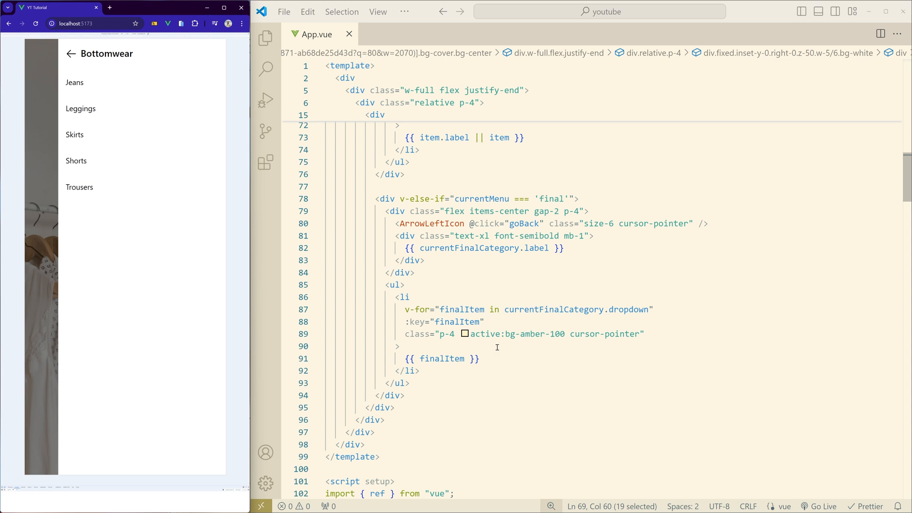
pyautogui.moveTo(658, 387)
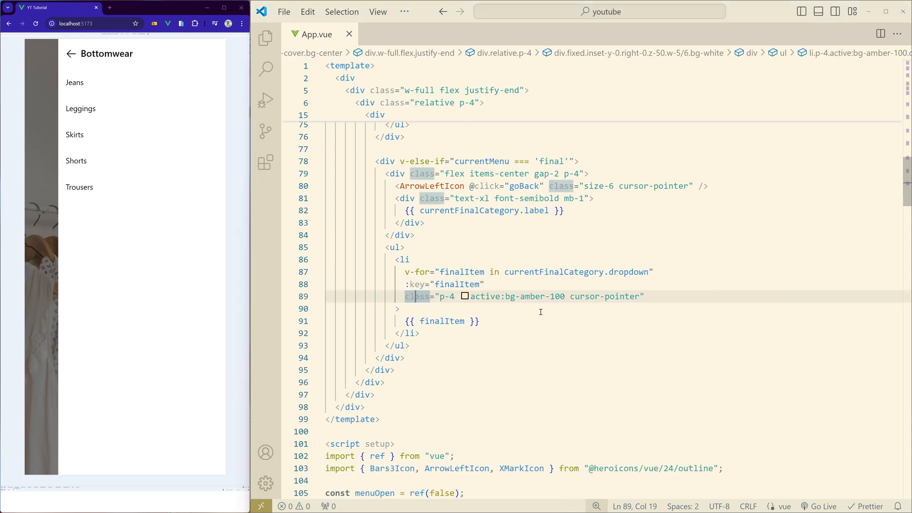
pyautogui.moveTo(498, 317)
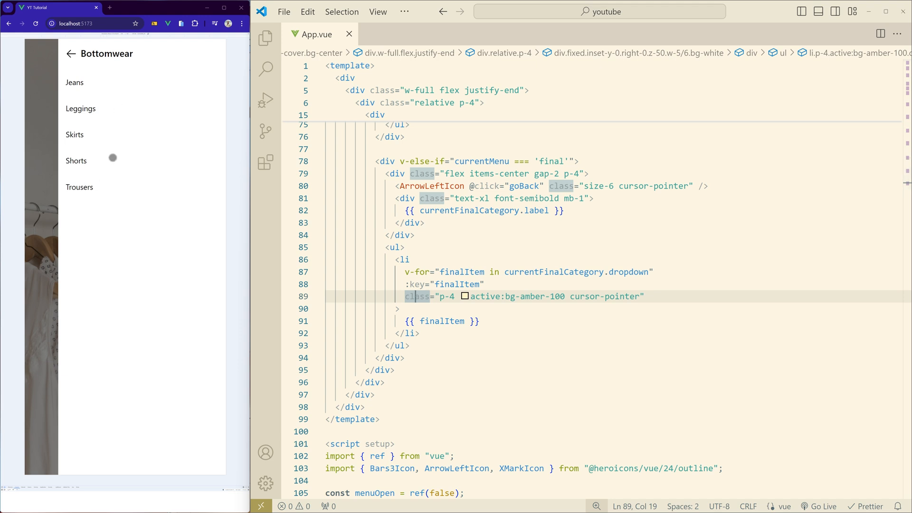
pyautogui.moveTo(120, 145)
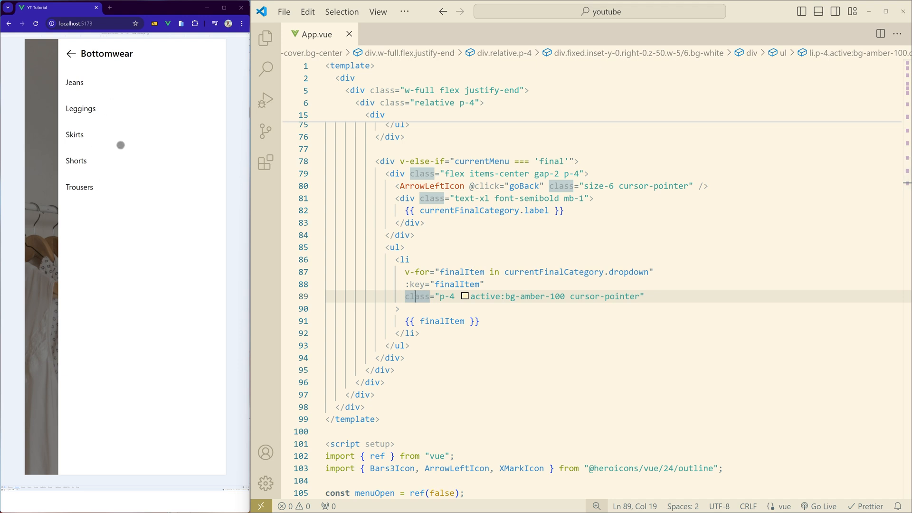